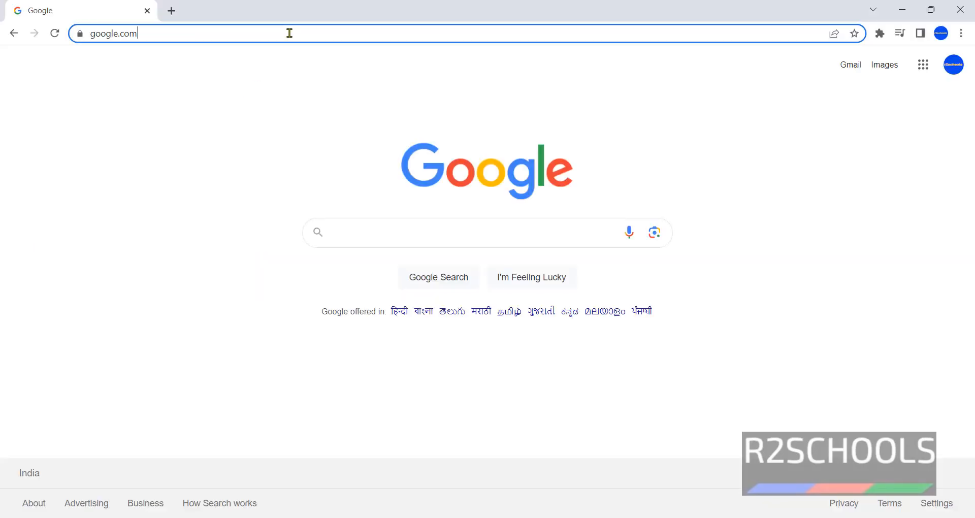
Load getfedora.org and highlight the '100% FREE & OPEN SOURCE' tagline.
{"action": "type", "text": "getfedora.org"}
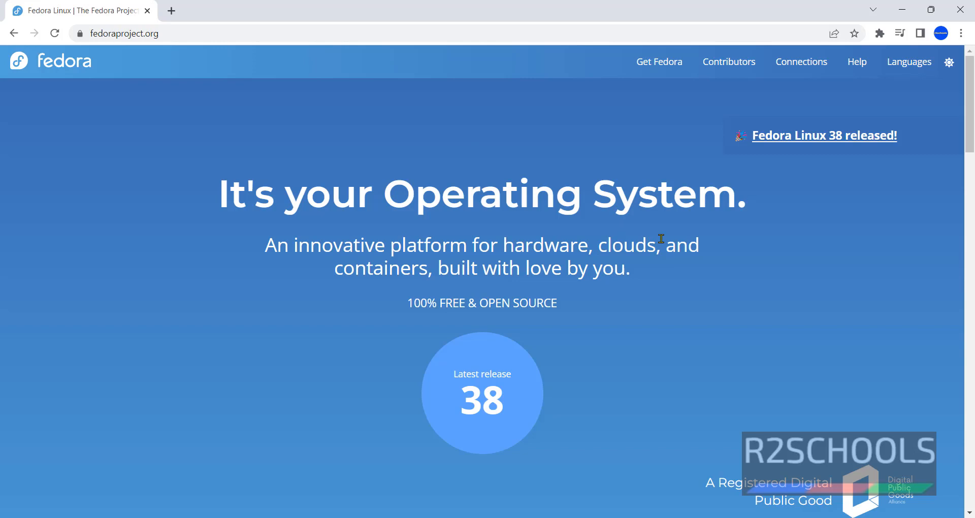
{"action": "mouse_move", "coordinate": [414, 318]}
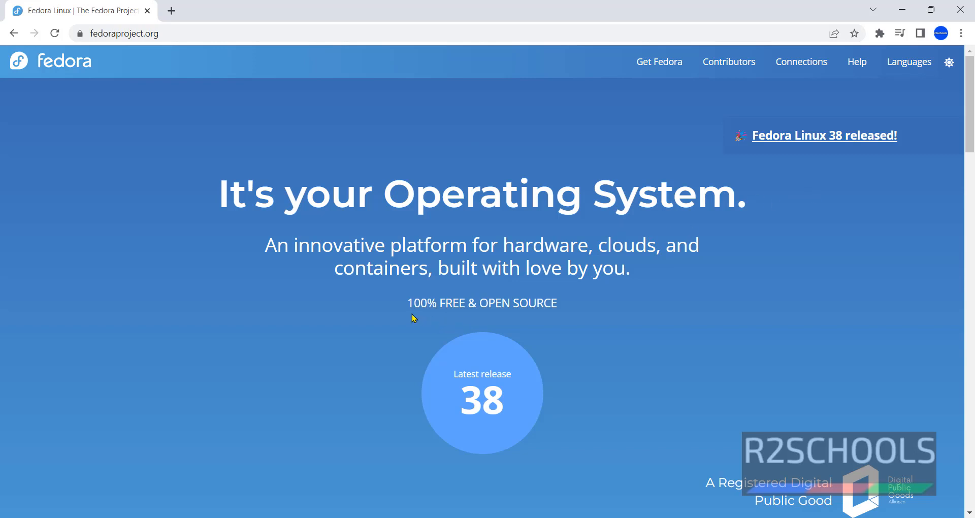
{"action": "left_click_drag", "start_coordinate": [407, 304], "coordinate": [557, 303]}
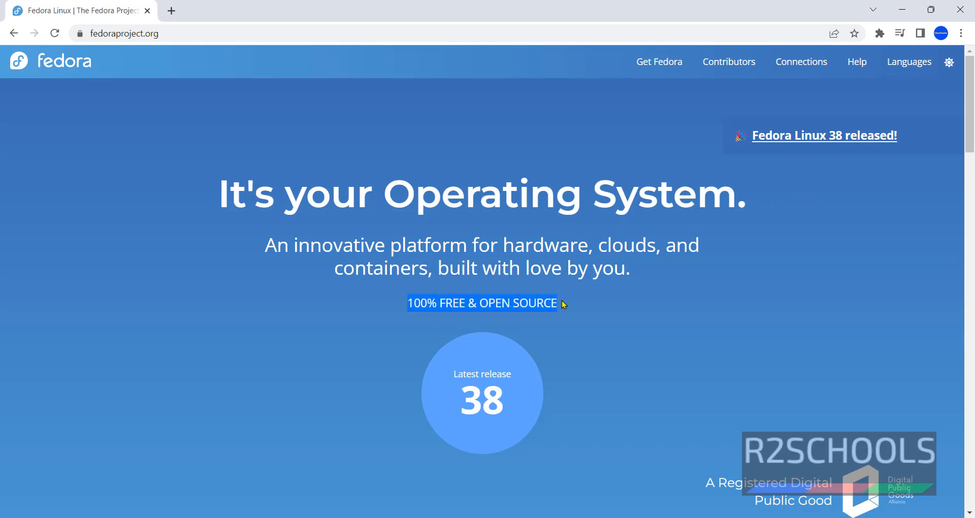
{"action": "mouse_move", "coordinate": [806, 185]}
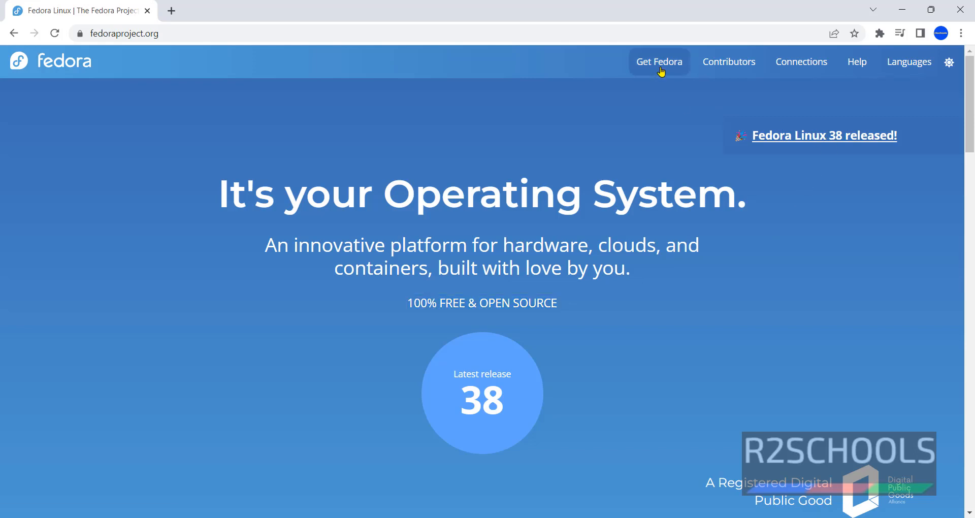
Go to the Workstation page from the Get Fedora editions list.
{"action": "left_click", "coordinate": [658, 61]}
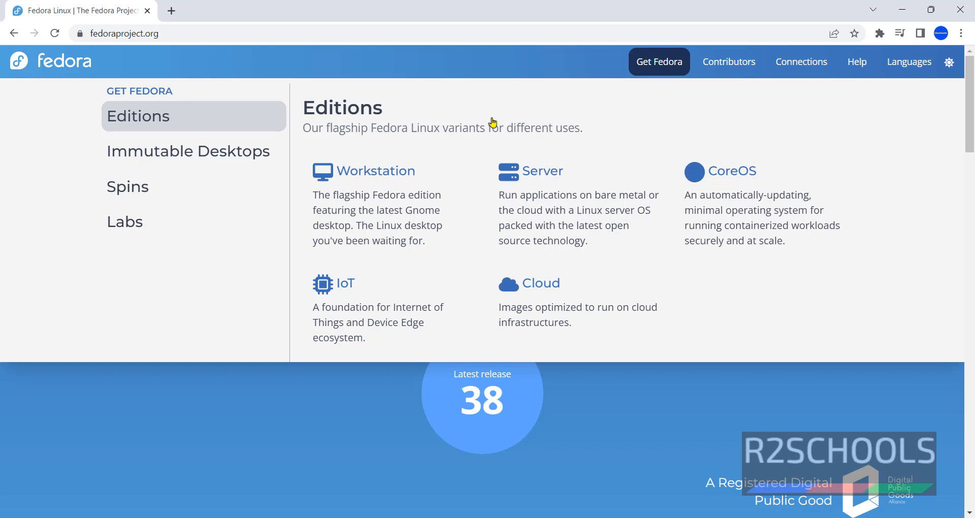
{"action": "mouse_move", "coordinate": [743, 142]}
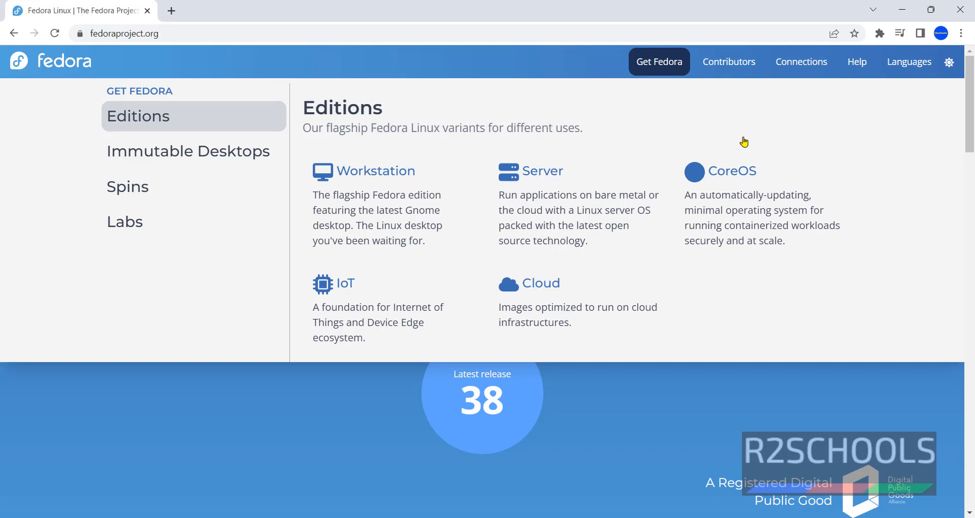
{"action": "mouse_move", "coordinate": [553, 157]}
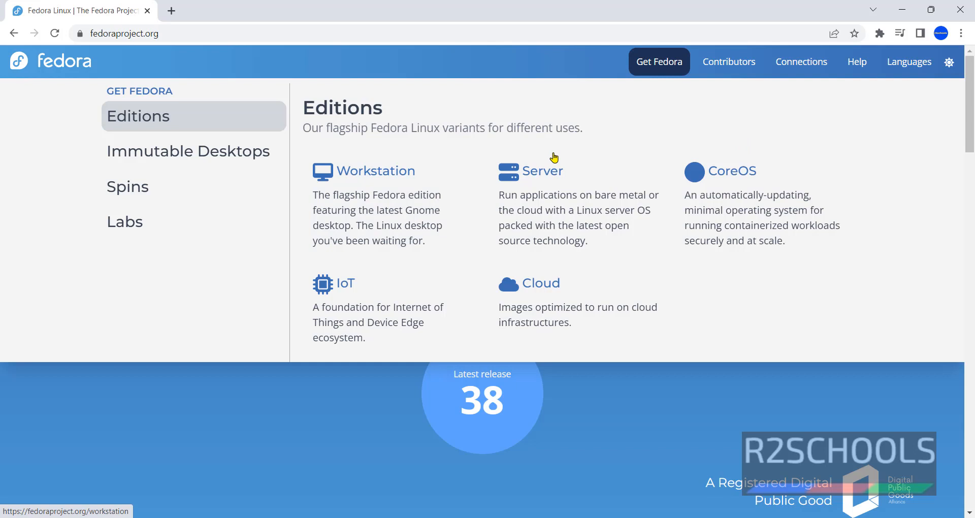
{"action": "mouse_move", "coordinate": [426, 286]}
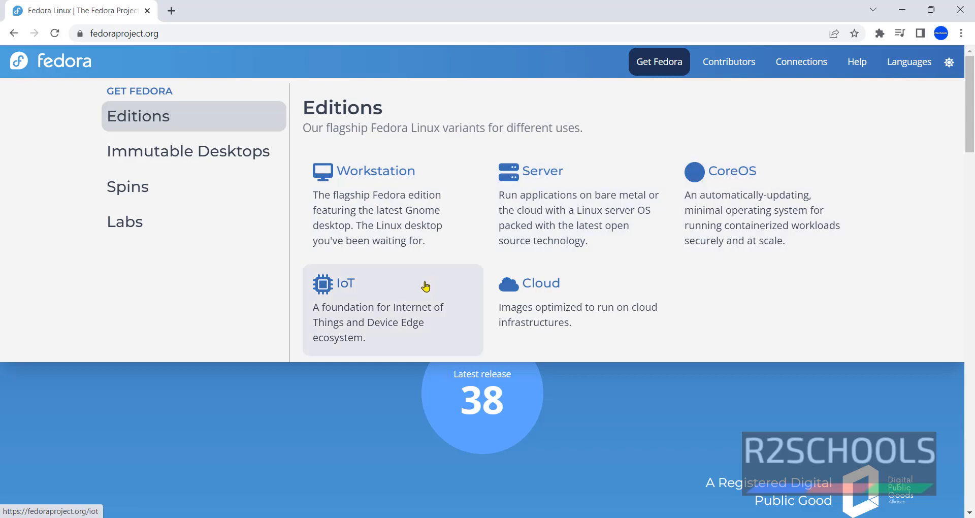
{"action": "mouse_move", "coordinate": [384, 170]}
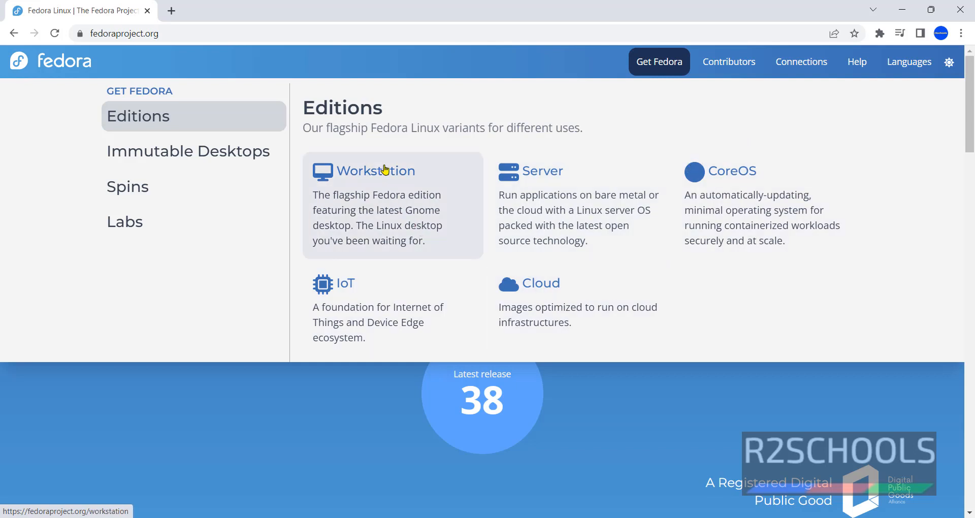
{"action": "mouse_move", "coordinate": [494, 169]}
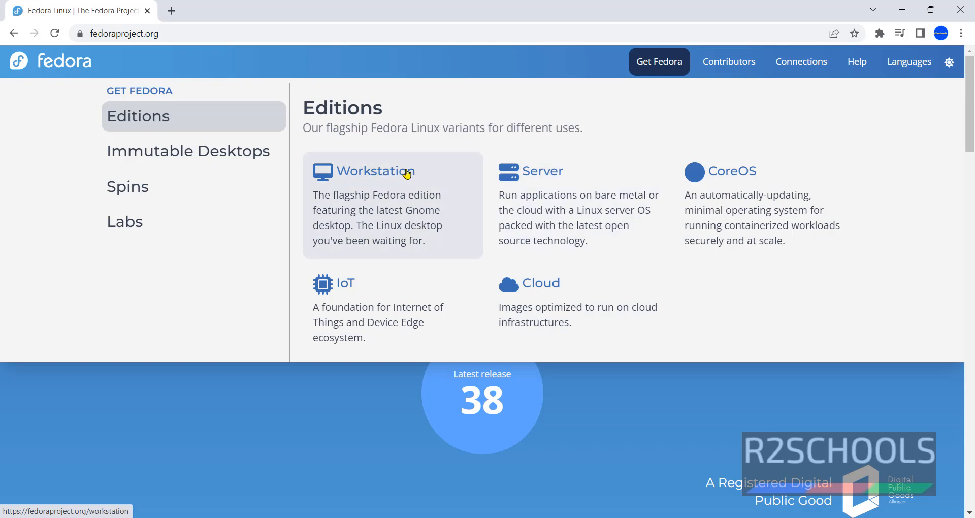
{"action": "left_click", "coordinate": [376, 171]}
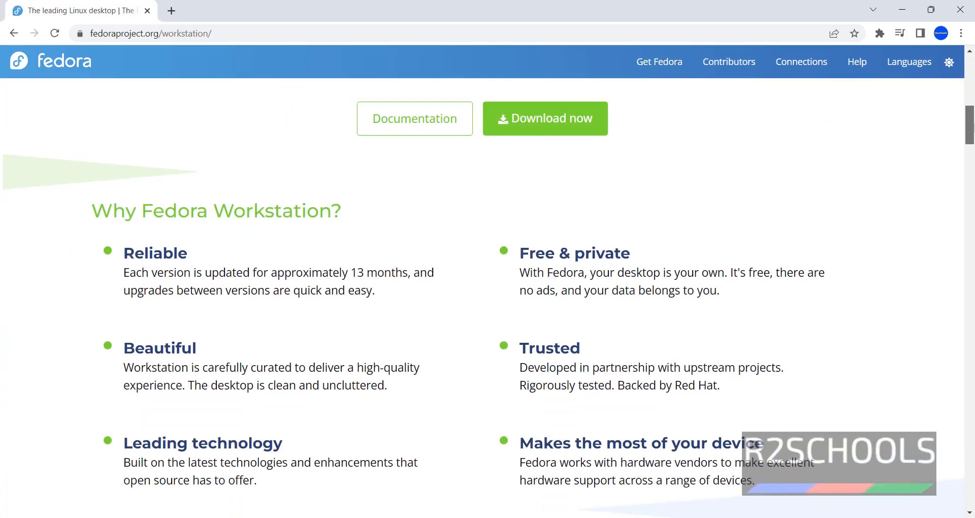
{"action": "scroll", "scroll_direction": "up", "scroll_amount": 3}
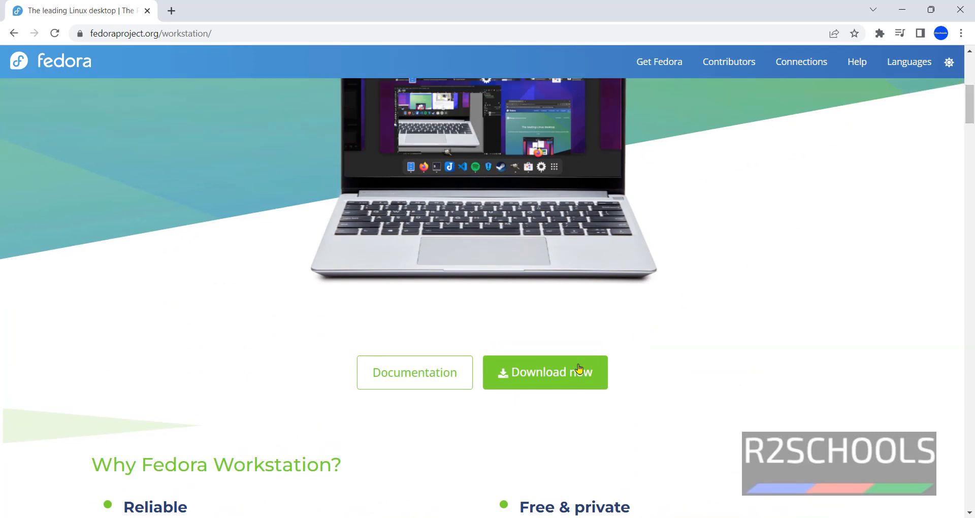
Download the x86_64 Fedora Workstation 38 Live ISO from the download page.
{"action": "left_click", "coordinate": [544, 371]}
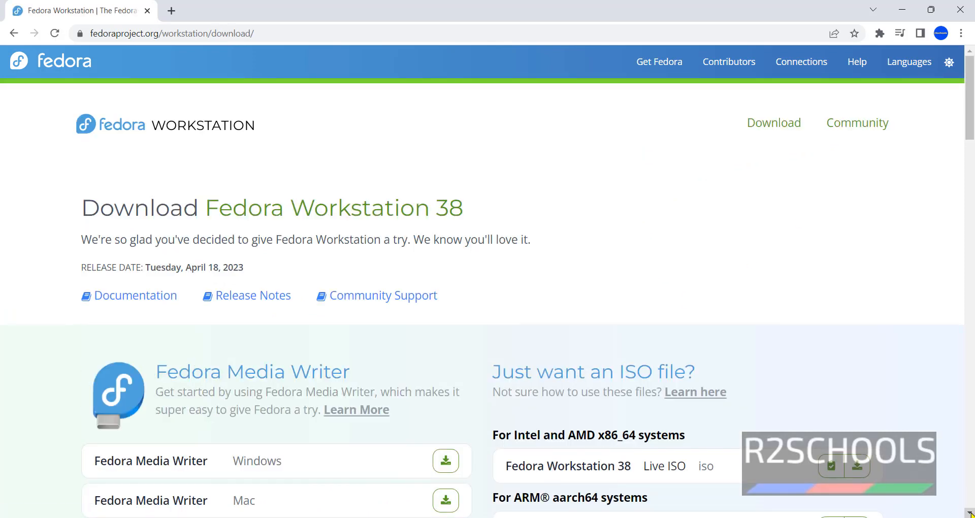
{"action": "scroll", "scroll_direction": "down", "scroll_amount": 3}
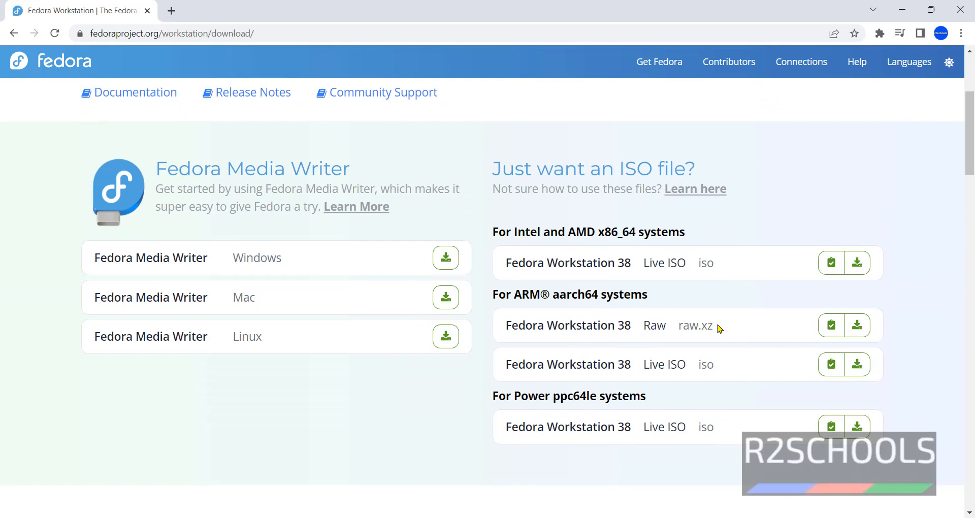
{"action": "mouse_move", "coordinate": [568, 270]}
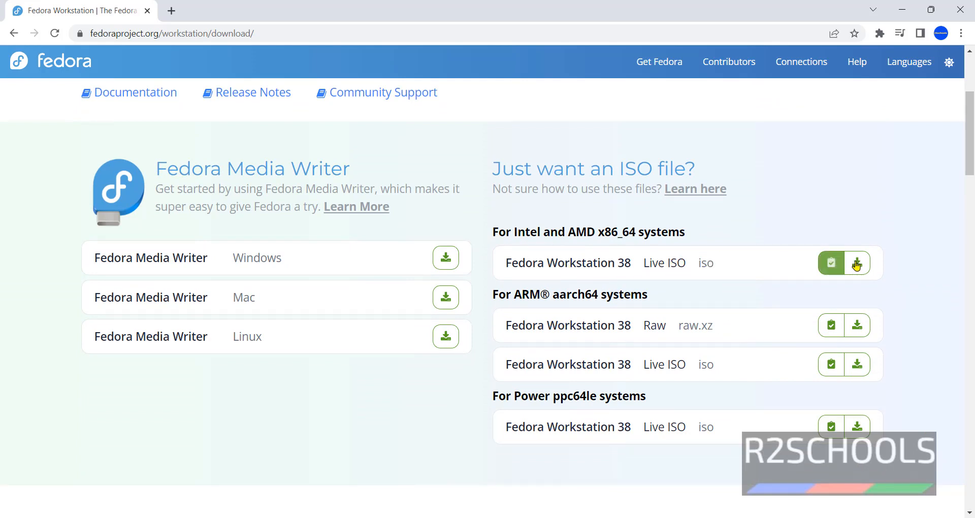
{"action": "left_click", "coordinate": [856, 262]}
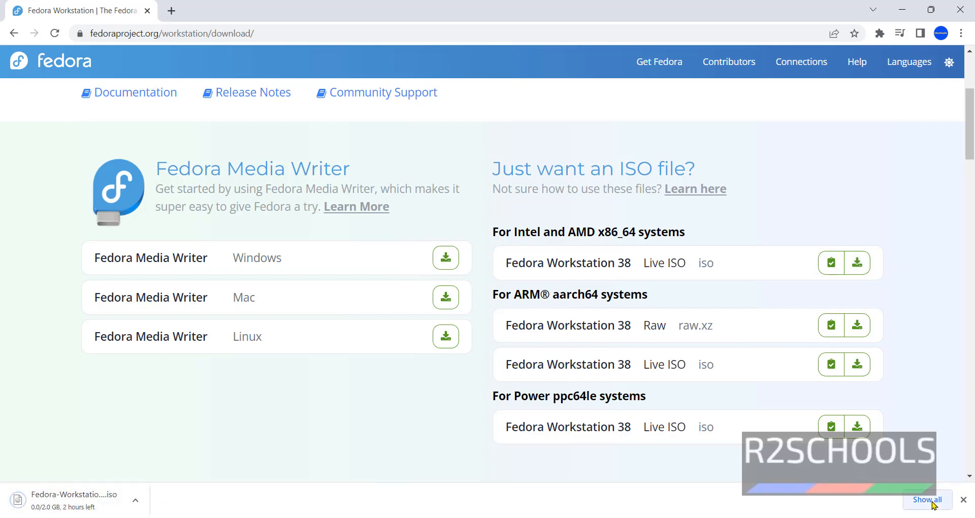
Cancel the Fedora Workstation ISO download and return to the Fedora tab.
{"action": "left_click", "coordinate": [927, 499]}
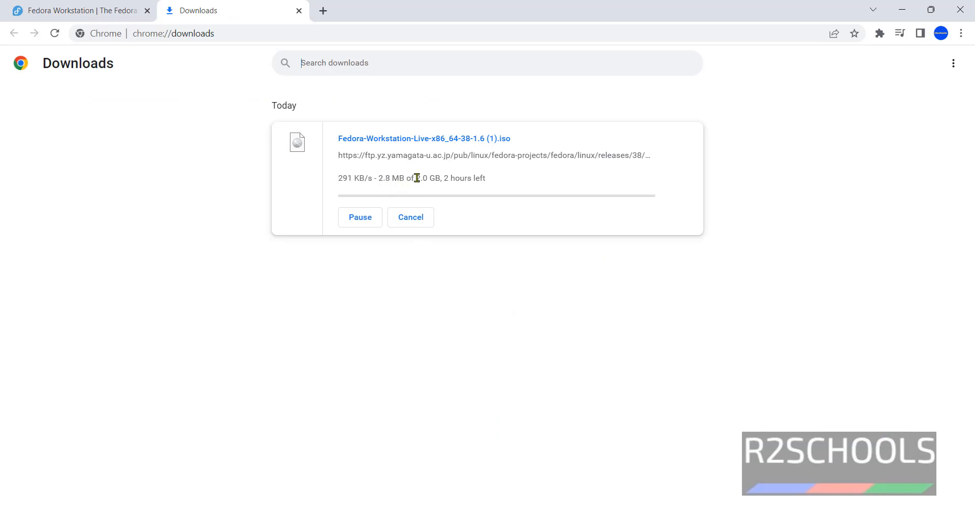
{"action": "mouse_move", "coordinate": [554, 182]}
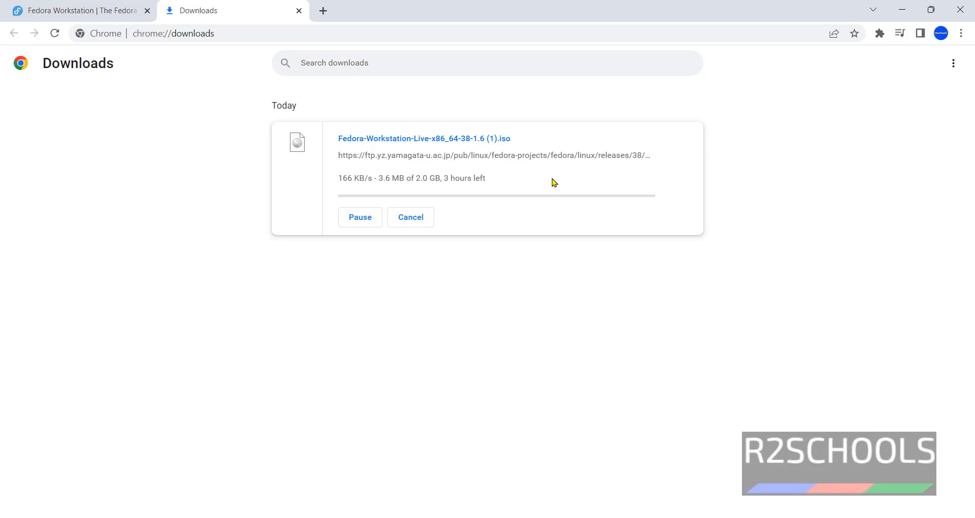
{"action": "left_click", "coordinate": [410, 217]}
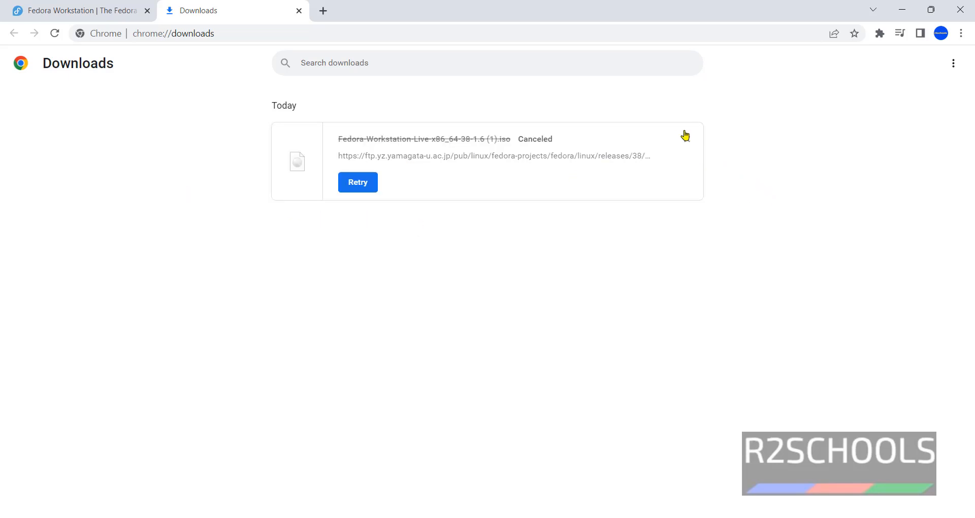
{"action": "left_click", "coordinate": [75, 11]}
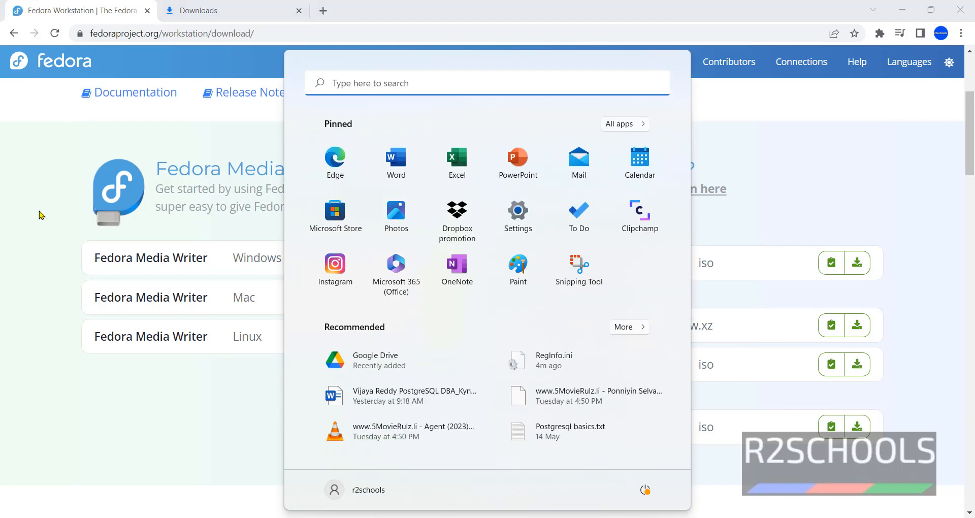
Launch VirtualBox from a Start search for 'virtua' and start a New machine.
{"action": "type", "text": "virtua"}
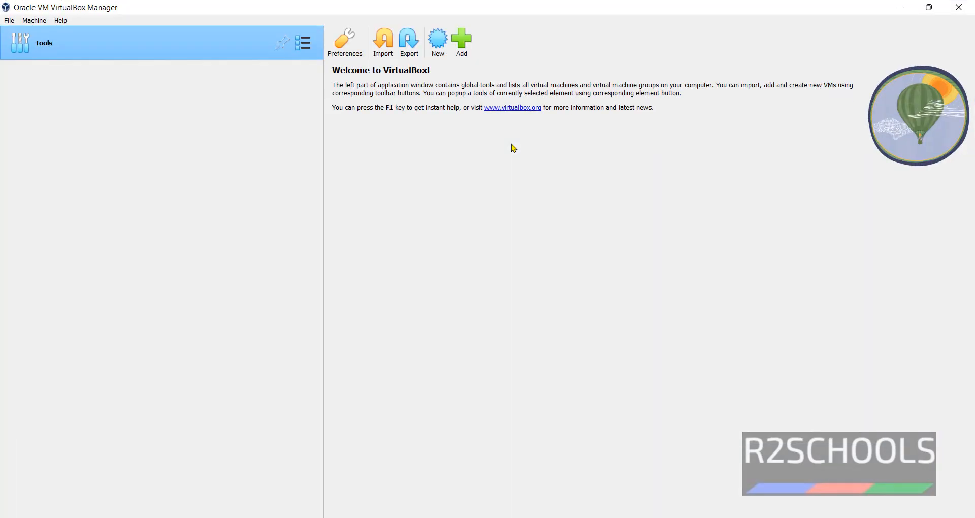
{"action": "mouse_move", "coordinate": [374, 293]}
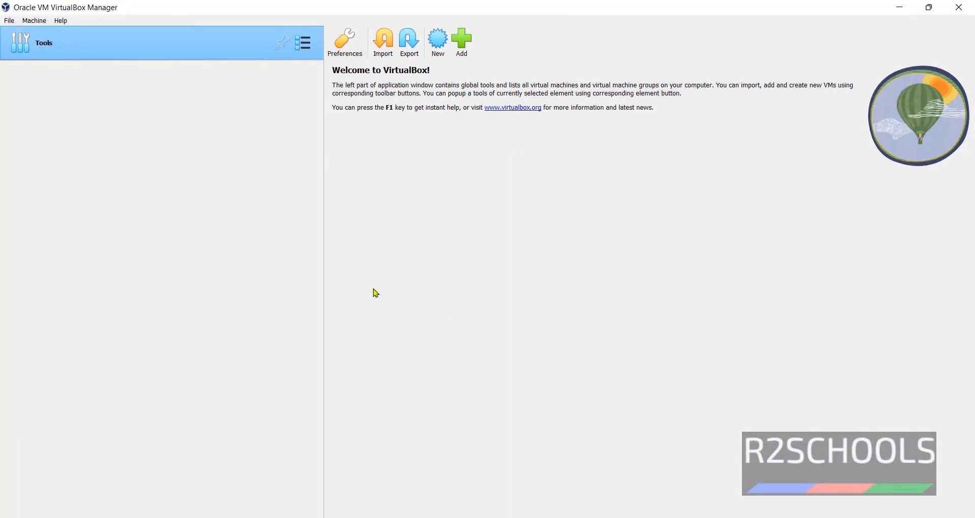
{"action": "mouse_move", "coordinate": [460, 108]}
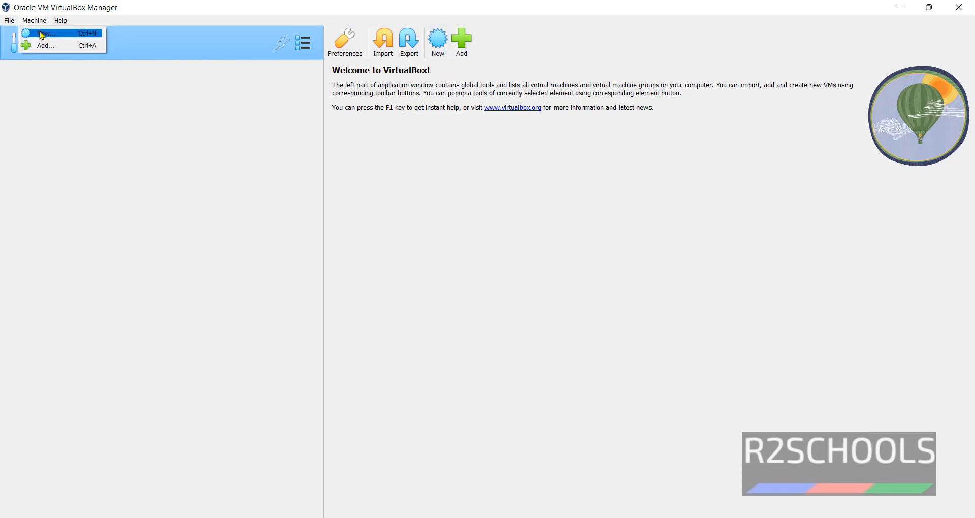
{"action": "left_click", "coordinate": [42, 33]}
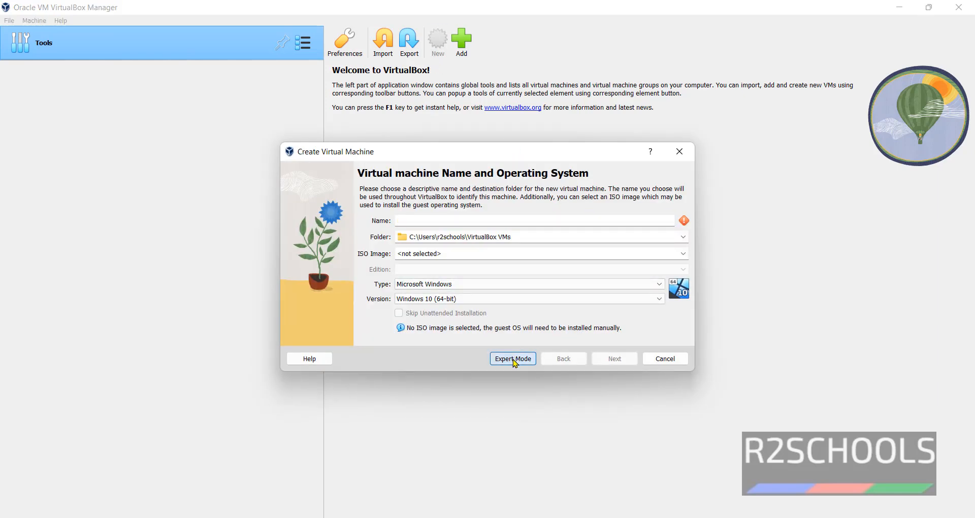
Name the new virtual machine Fedora38WS in the guided setup view.
{"action": "left_click", "coordinate": [511, 358]}
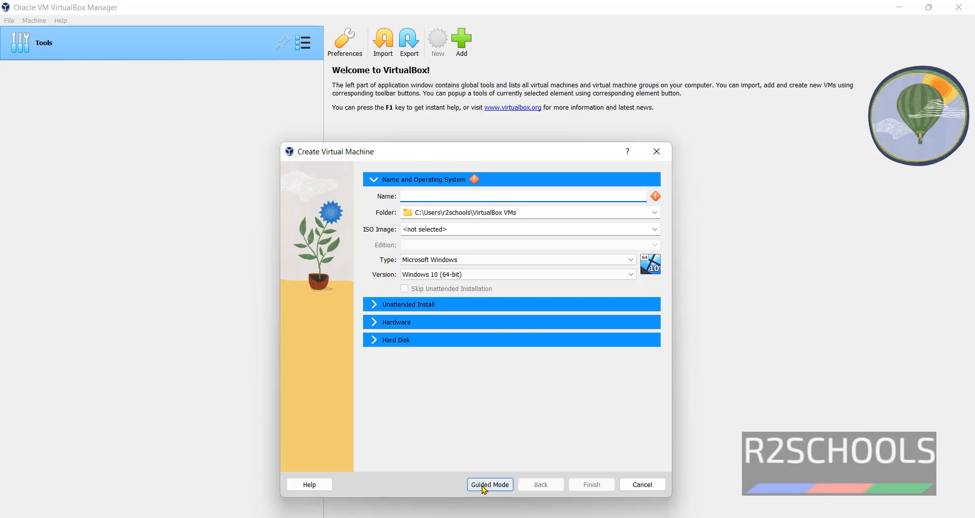
{"action": "left_click", "coordinate": [490, 485]}
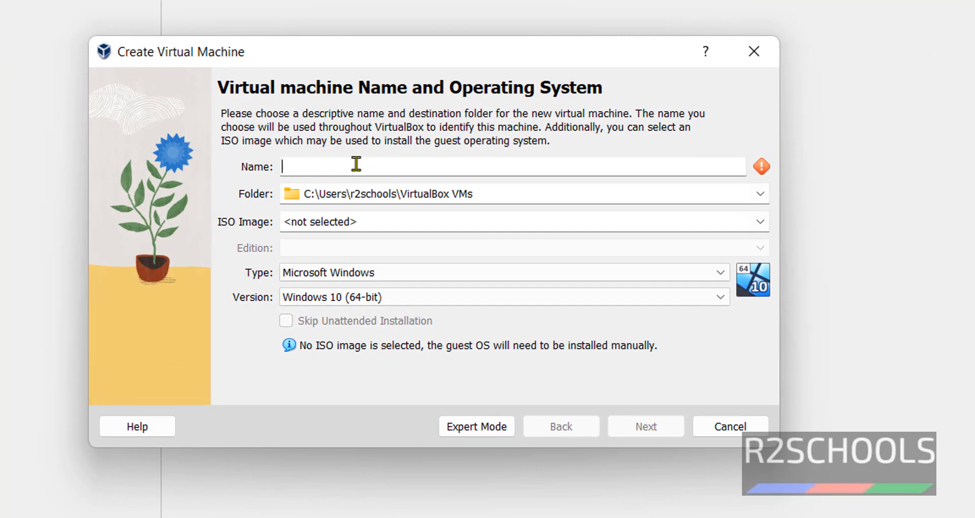
{"action": "type", "text": "Fedora38"}
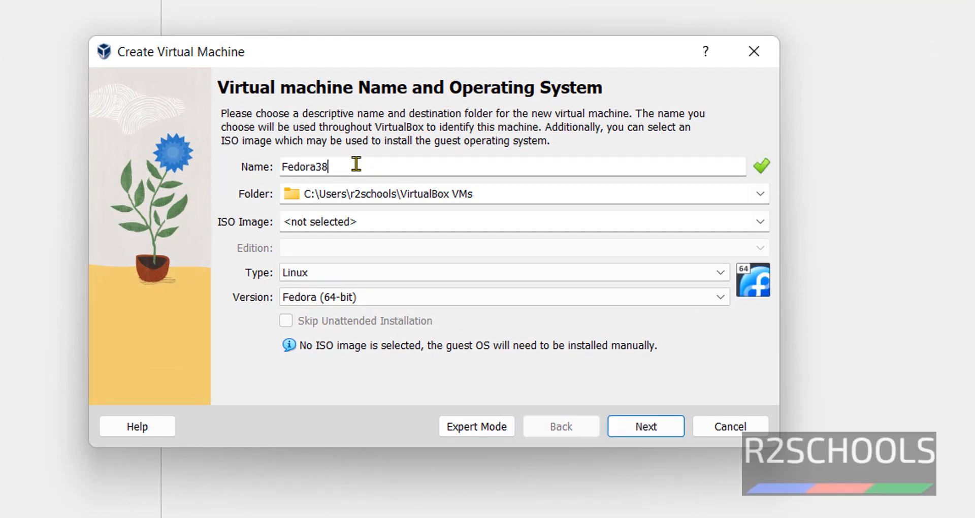
{"action": "type", "text": "WS"}
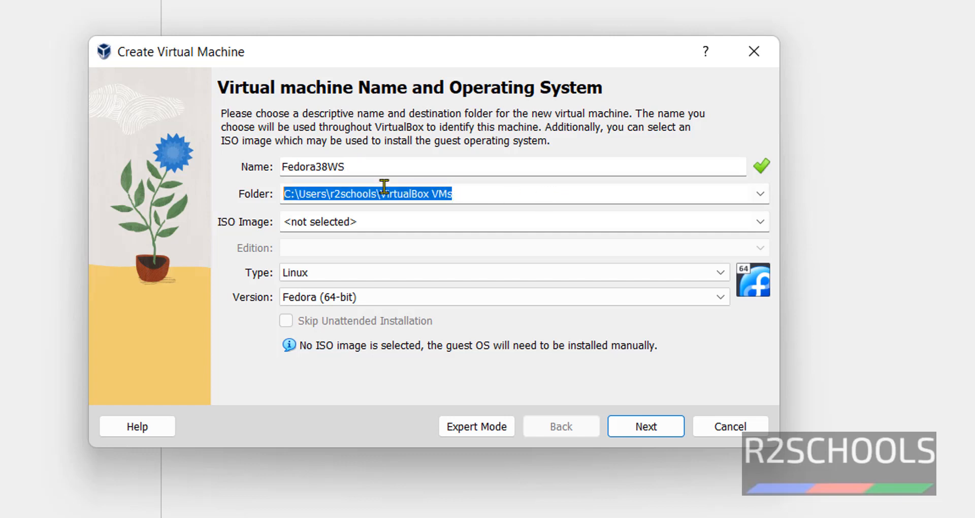
{"action": "mouse_move", "coordinate": [570, 188]}
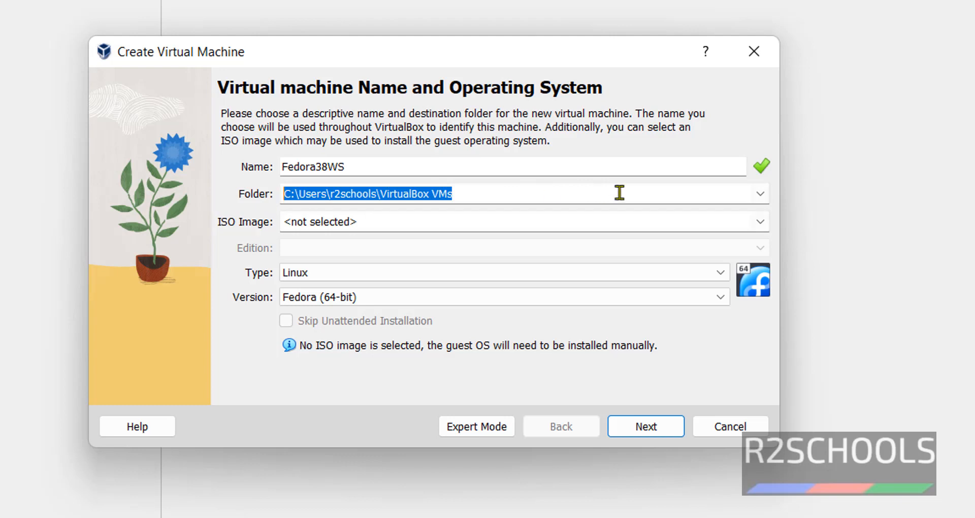
Attach the Fedora Workstation 38 ISO from Downloads as the ISO image.
{"action": "left_click", "coordinate": [759, 222]}
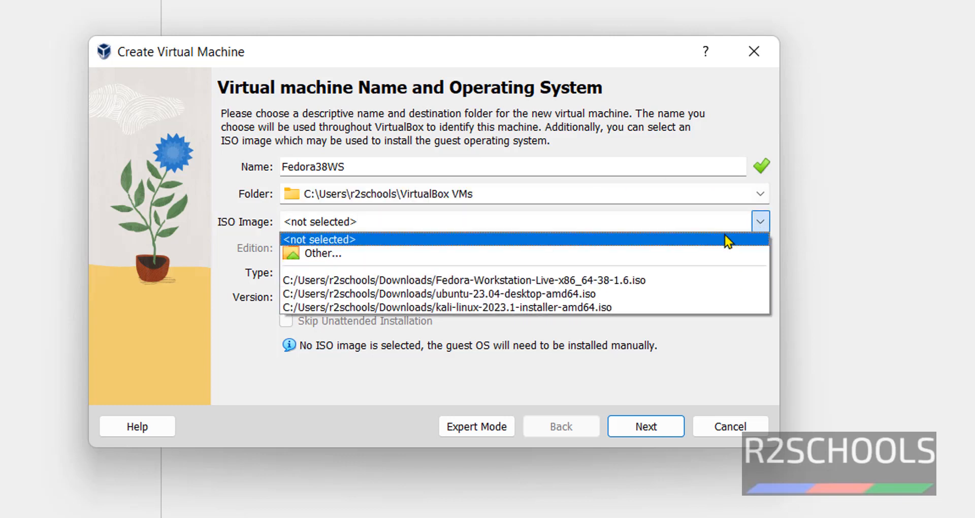
{"action": "mouse_move", "coordinate": [614, 253]}
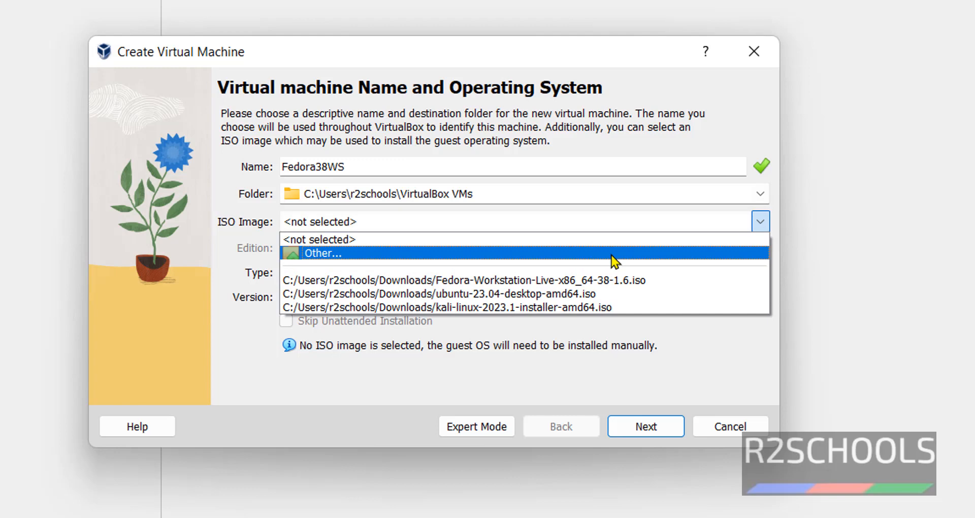
{"action": "left_click", "coordinate": [321, 253]}
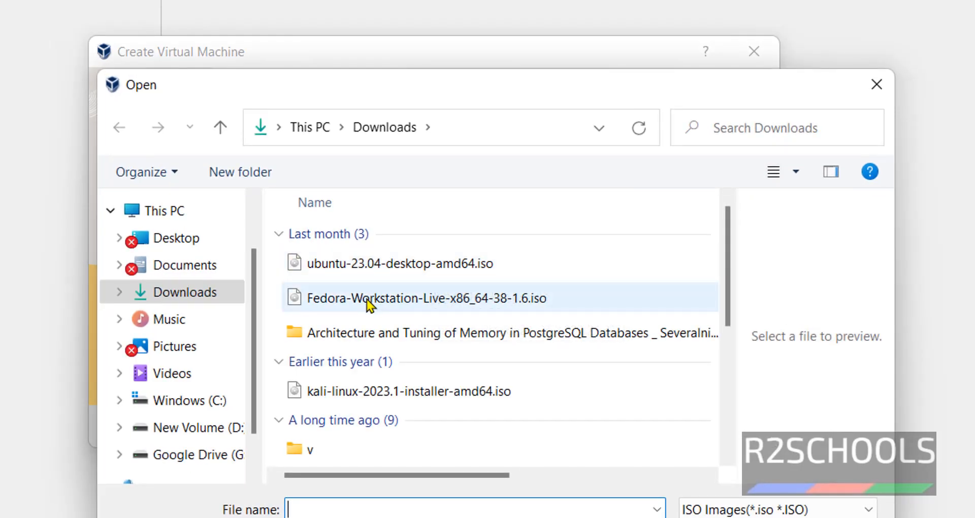
{"action": "left_click", "coordinate": [426, 298]}
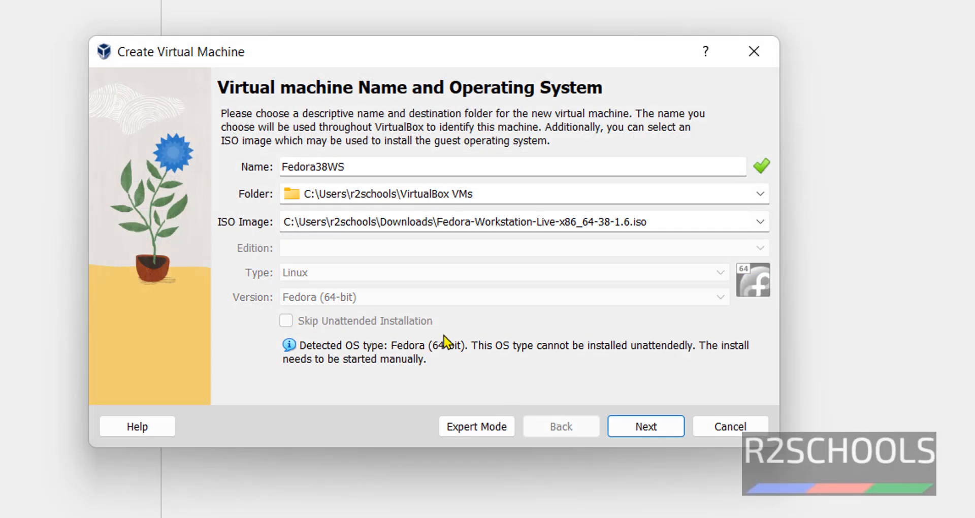
{"action": "mouse_move", "coordinate": [328, 285]}
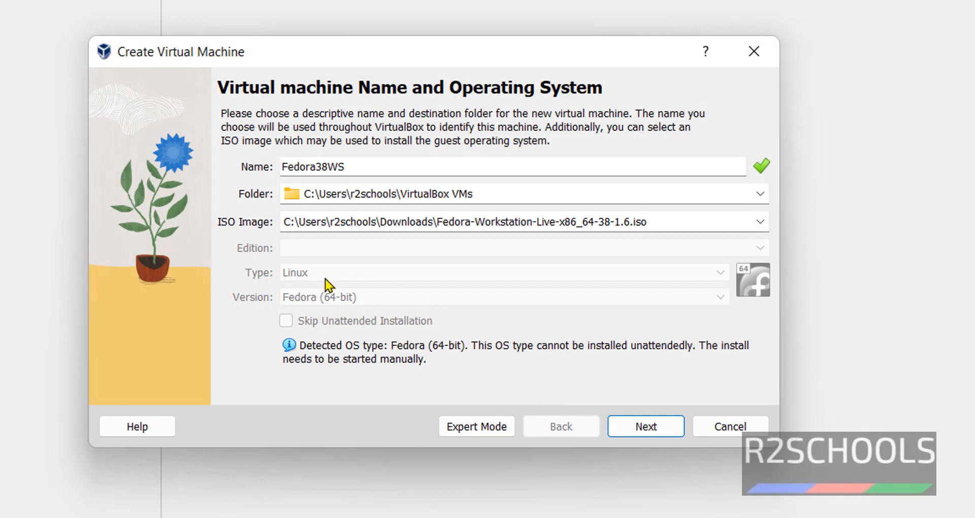
{"action": "mouse_move", "coordinate": [377, 305]}
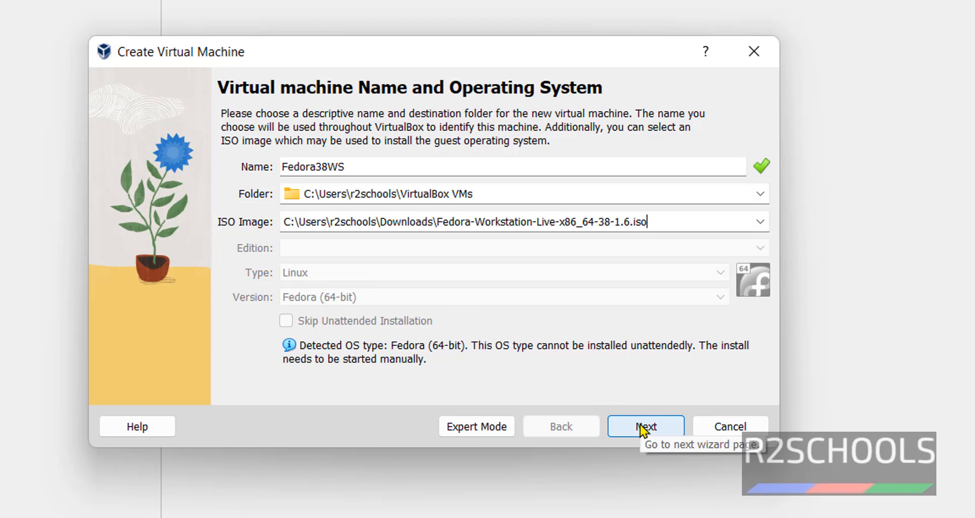
Keep 2048 MB base memory and 1 processor on the hardware page.
{"action": "left_click", "coordinate": [645, 426]}
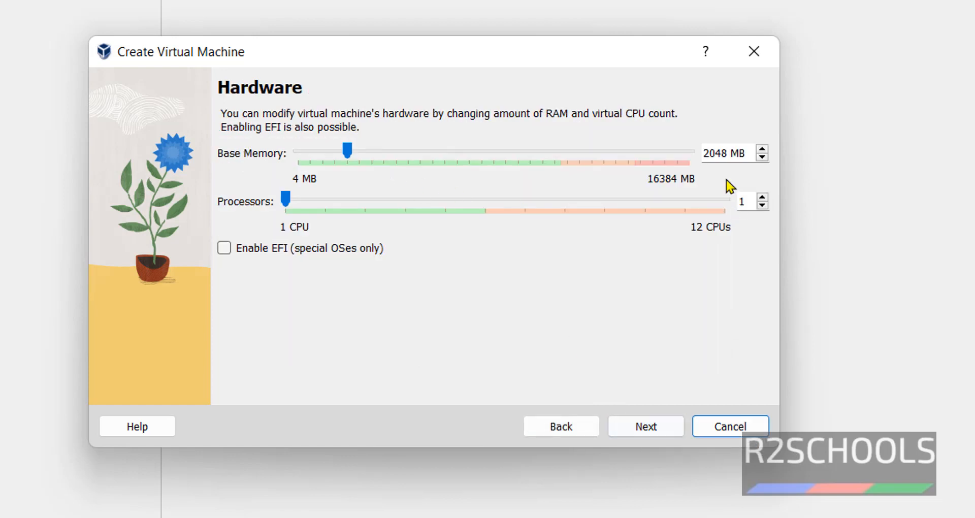
{"action": "mouse_move", "coordinate": [728, 156]}
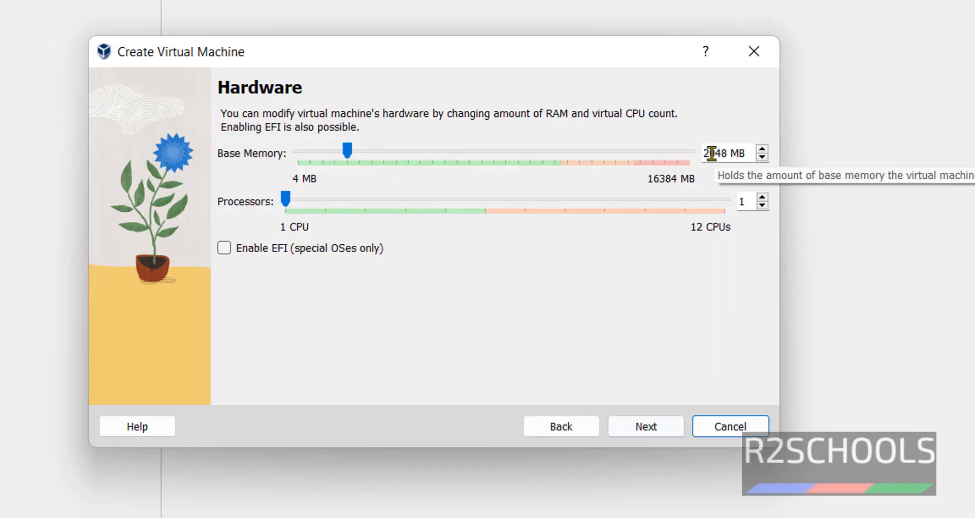
{"action": "mouse_move", "coordinate": [419, 250]}
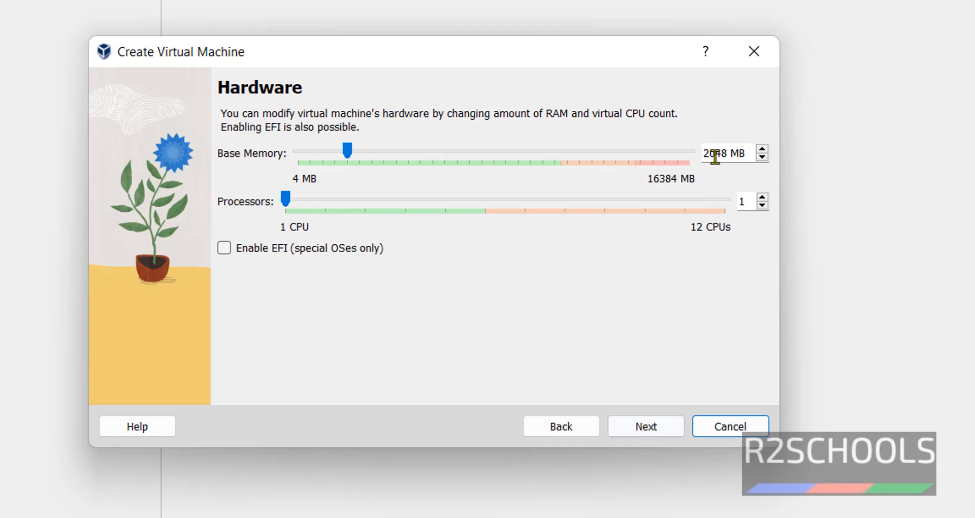
{"action": "triple_click", "coordinate": [714, 153]}
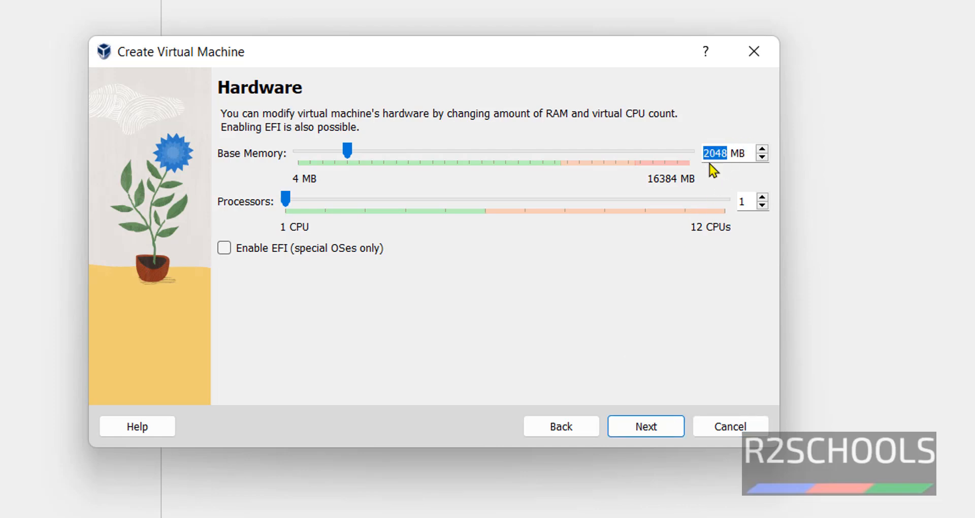
{"action": "left_click", "coordinate": [645, 426]}
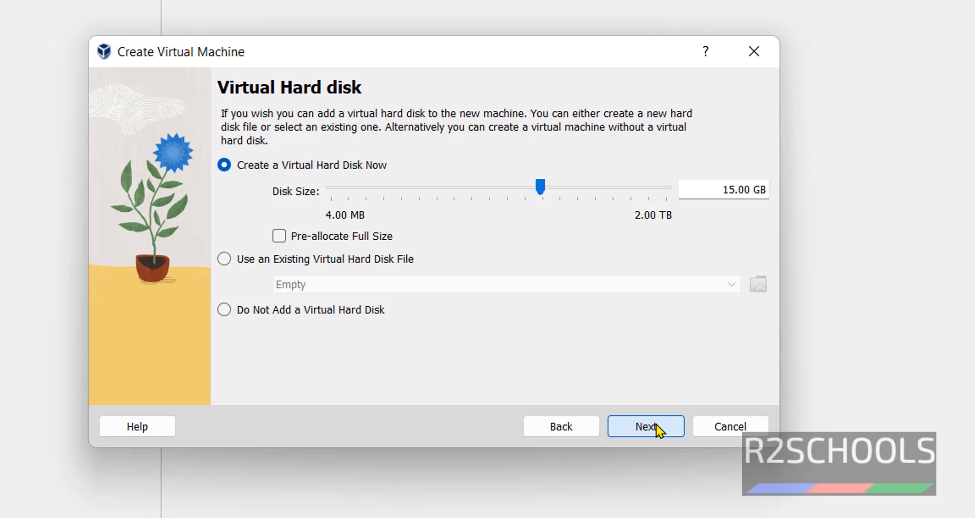
{"action": "mouse_move", "coordinate": [723, 191]}
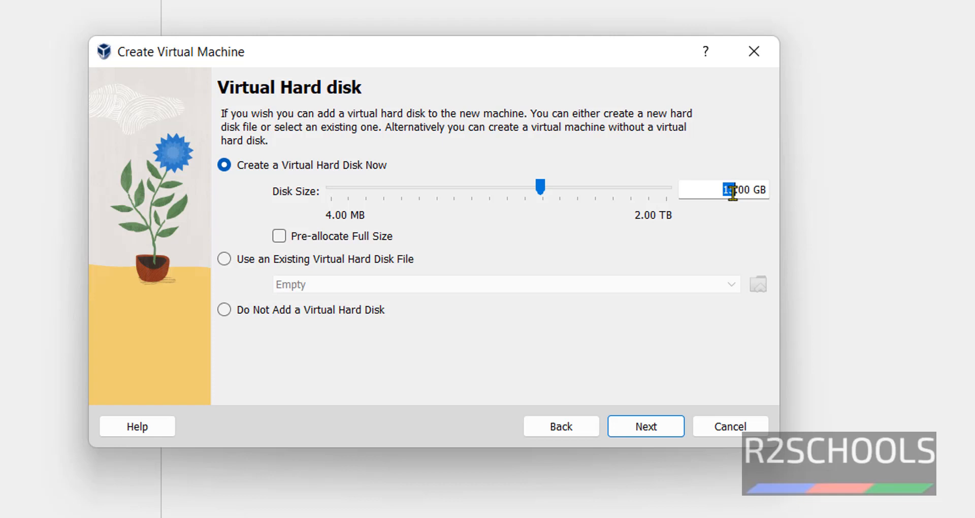
Change the disk size from 15.00 GB to 50.00 GB and reach the Summary.
{"action": "left_click_drag", "start_coordinate": [541, 186], "coordinate": [512, 186]}
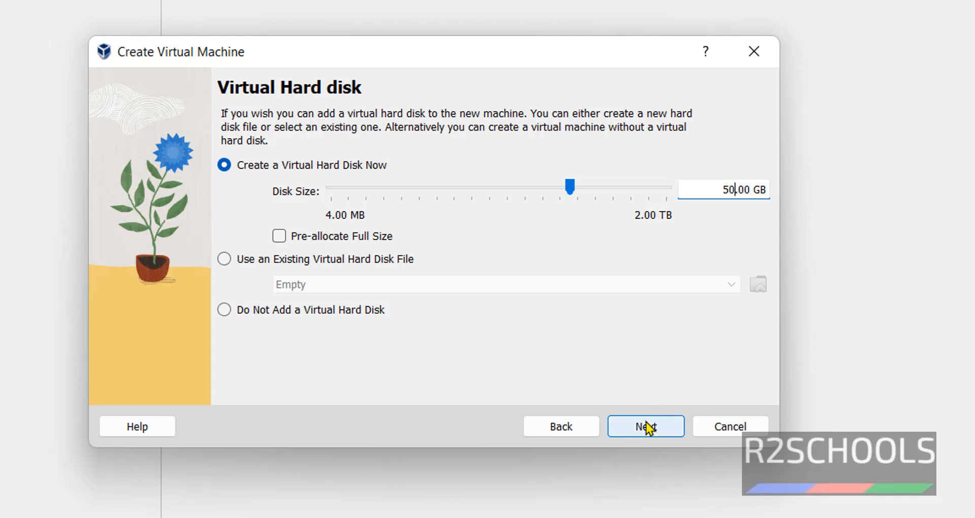
{"action": "left_click", "coordinate": [645, 426]}
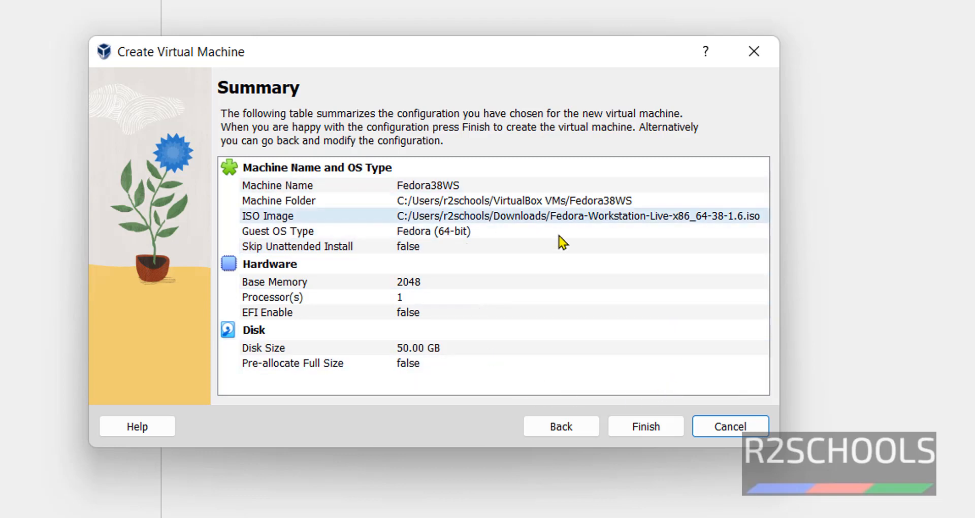
Review the wizard pages again and finish creating Fedora38WS.
{"action": "left_click", "coordinate": [560, 426]}
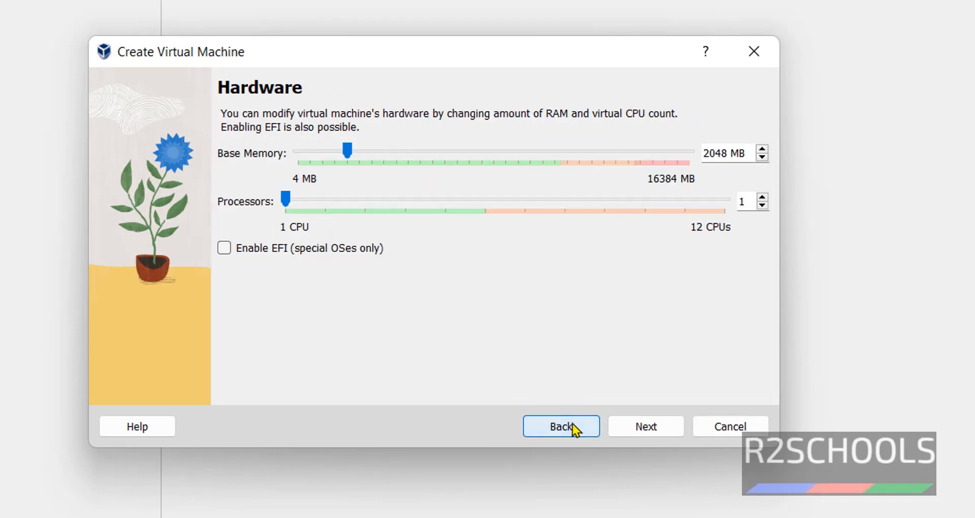
{"action": "left_click", "coordinate": [645, 426]}
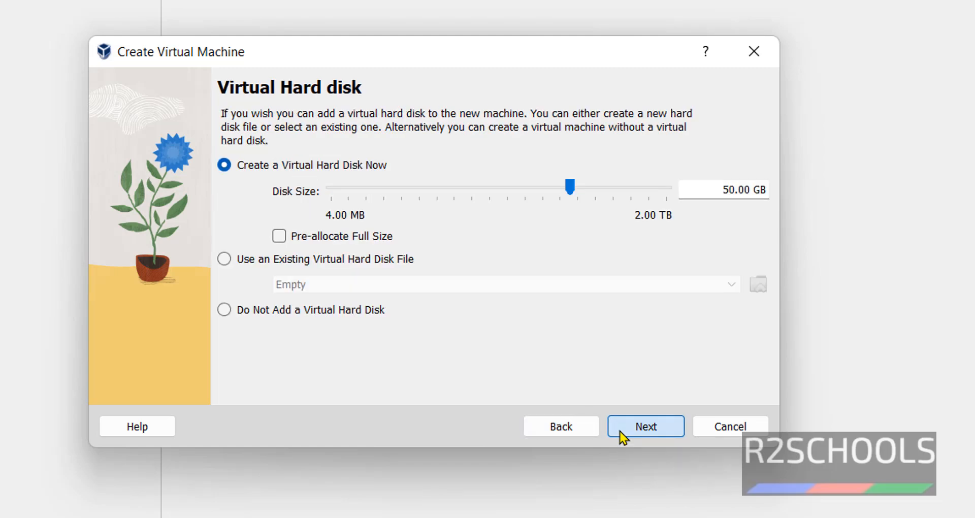
{"action": "left_click", "coordinate": [645, 426]}
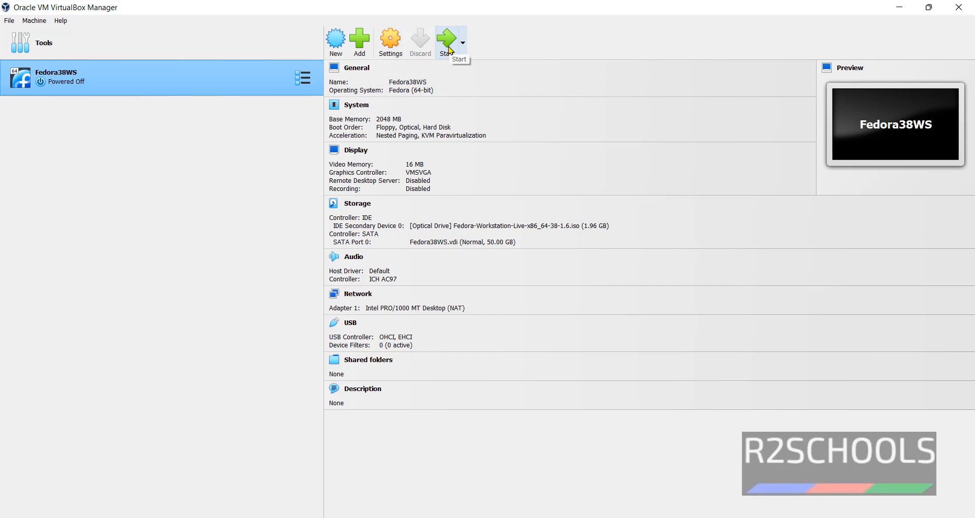
Start Fedora38WS and boot the Start Fedora-Workstation-Live 38 GRUB entry.
{"action": "left_click", "coordinate": [446, 38]}
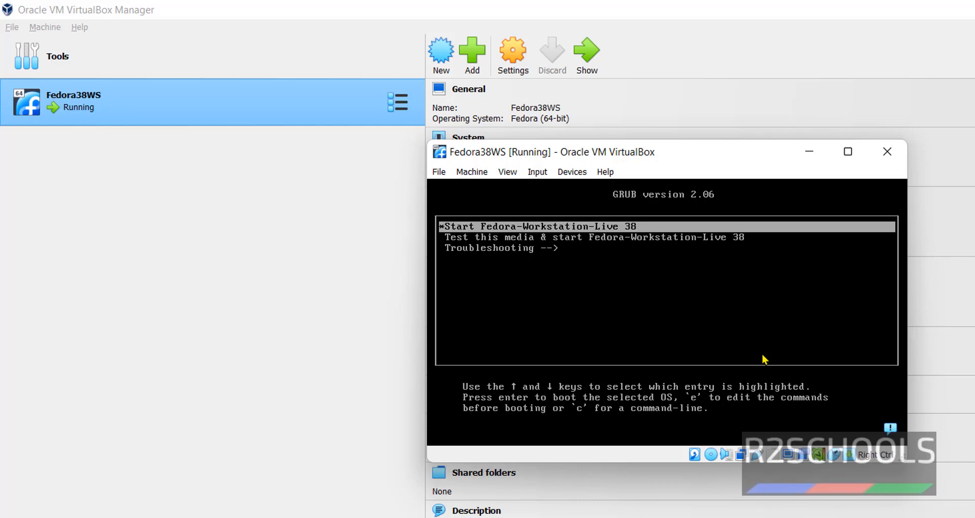
{"action": "key", "text": "Return"}
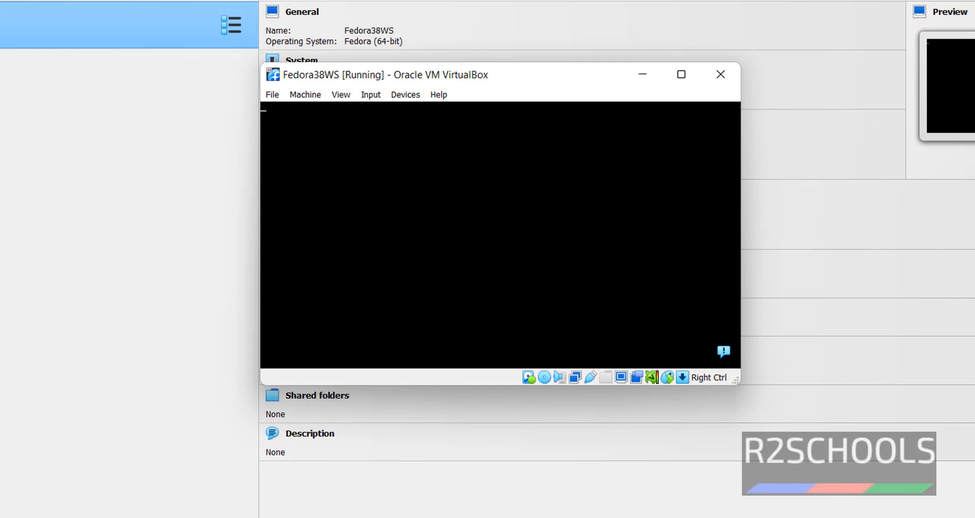
Maximize the Fedora38WS VM window to fill the screen.
{"action": "left_click", "coordinate": [681, 74]}
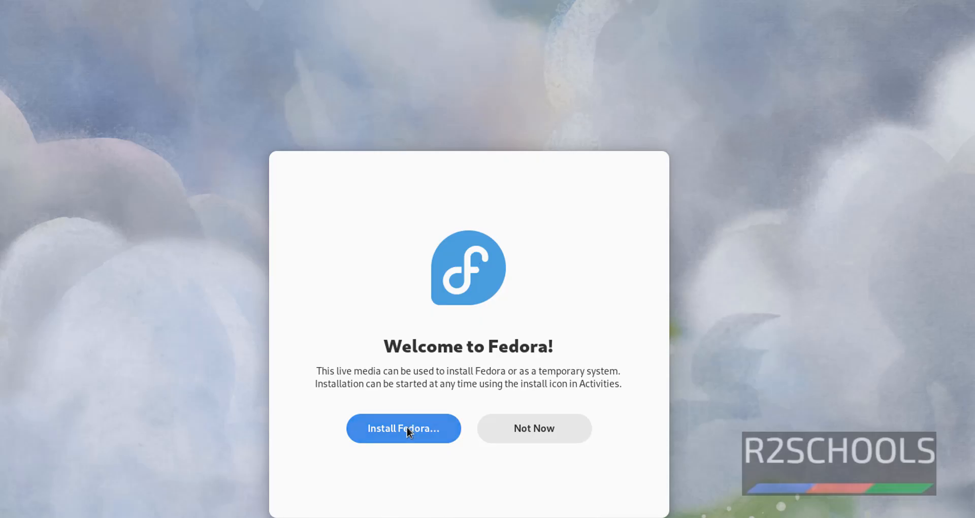
{"action": "mouse_move", "coordinate": [534, 432]}
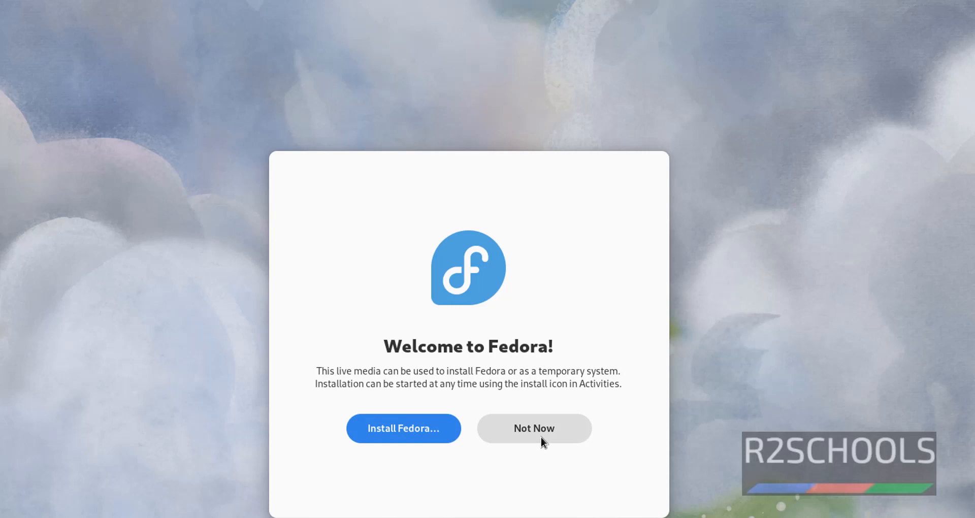
{"action": "mouse_move", "coordinate": [341, 349]}
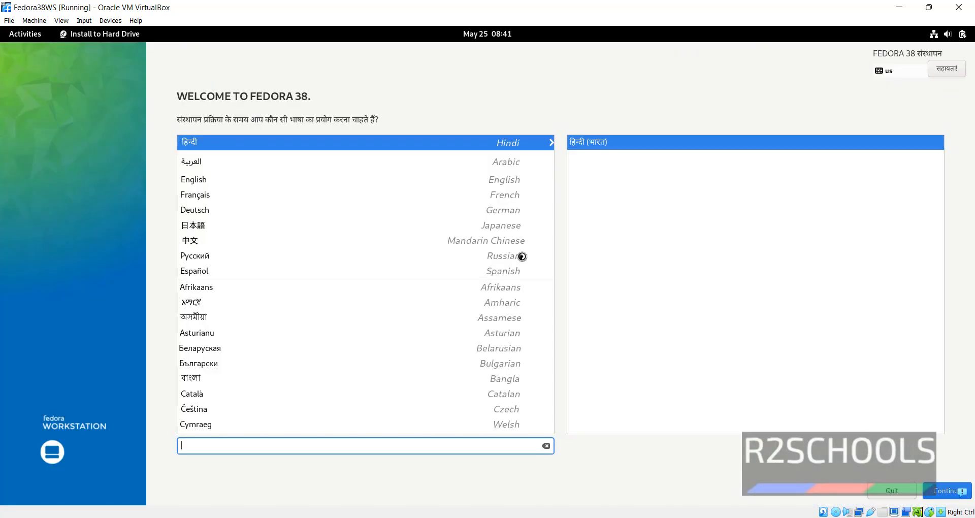
Choose English, accept the automatic disk and English (US) keyboard, and begin installing Fedora.
{"action": "left_click", "coordinate": [194, 178]}
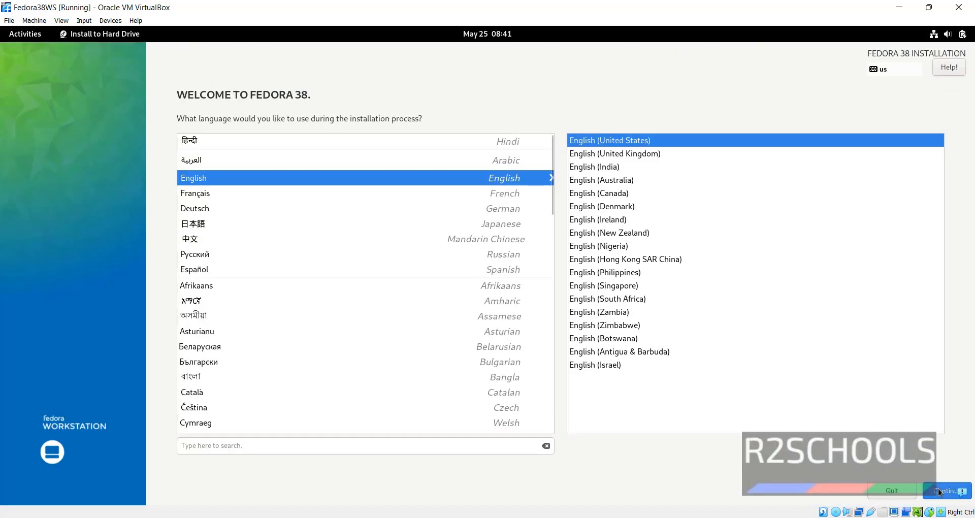
{"action": "left_click", "coordinate": [944, 490]}
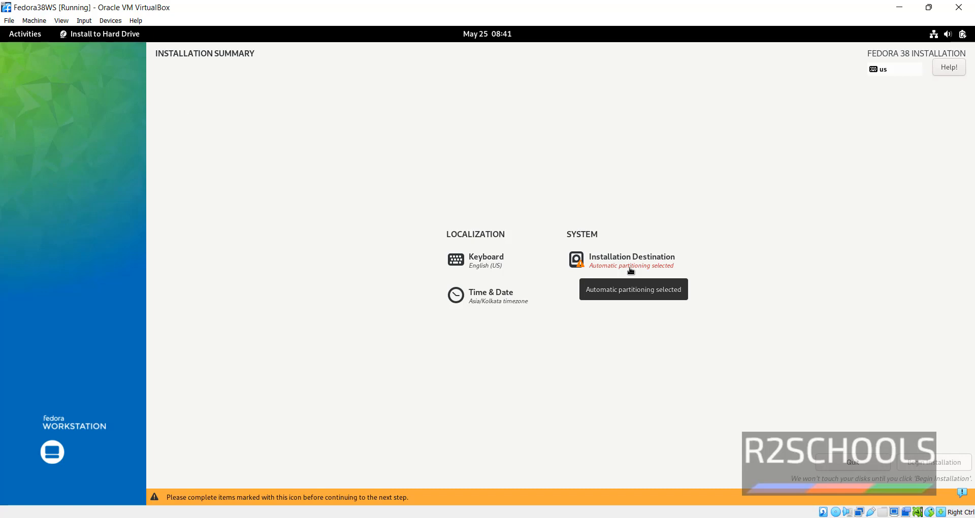
{"action": "left_click", "coordinate": [631, 260]}
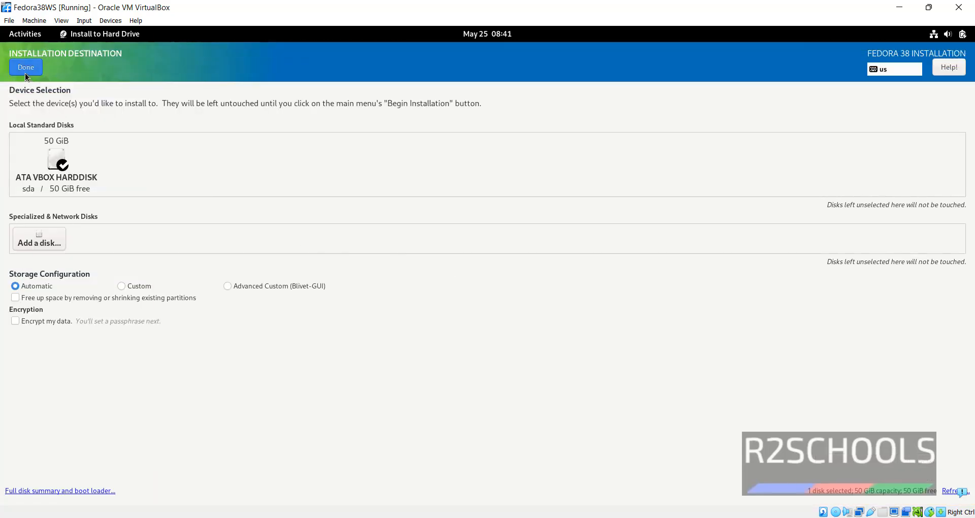
{"action": "left_click", "coordinate": [26, 67]}
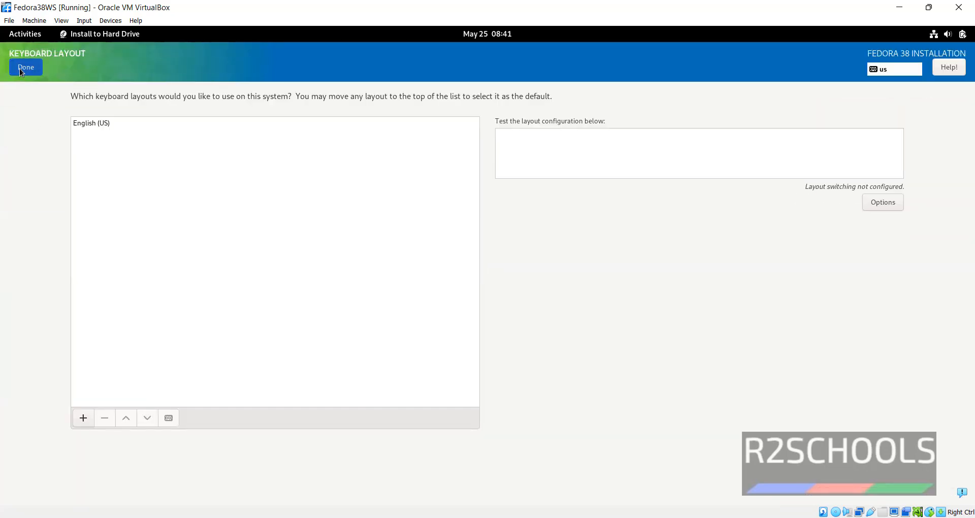
{"action": "left_click", "coordinate": [26, 67]}
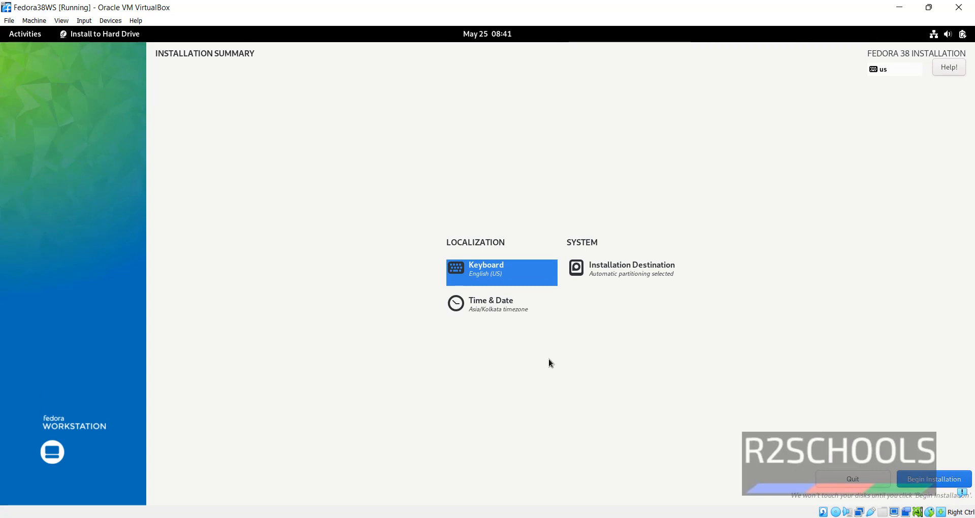
{"action": "mouse_move", "coordinate": [778, 386]}
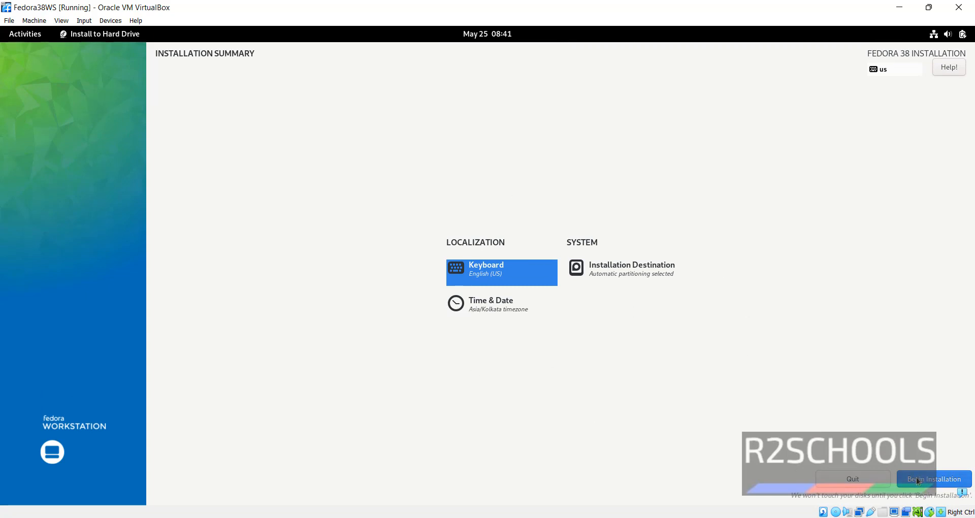
{"action": "left_click", "coordinate": [933, 479]}
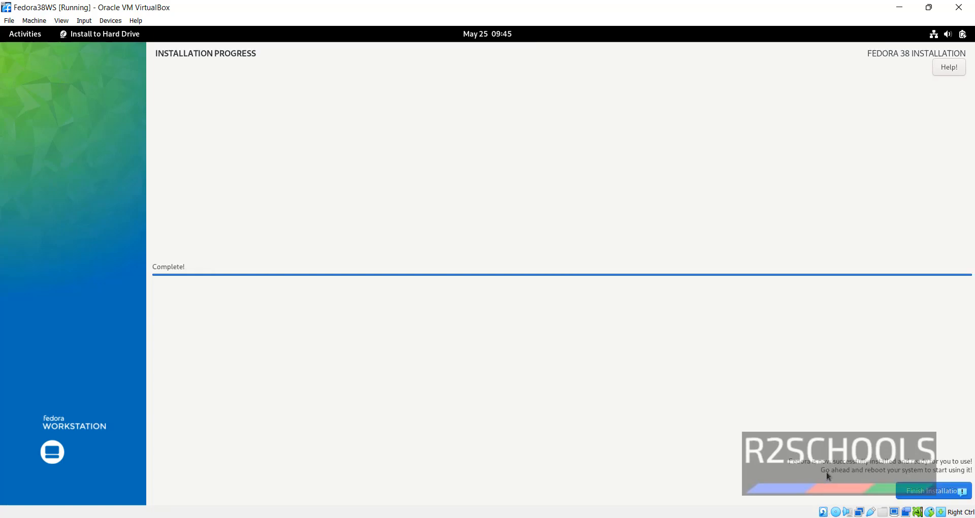
{"action": "mouse_move", "coordinate": [918, 470]}
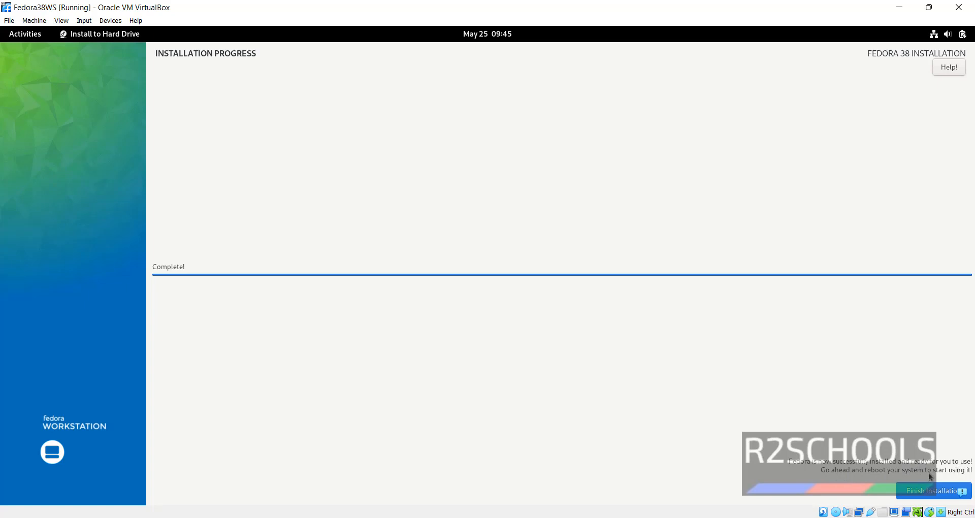
{"action": "mouse_move", "coordinate": [919, 476]}
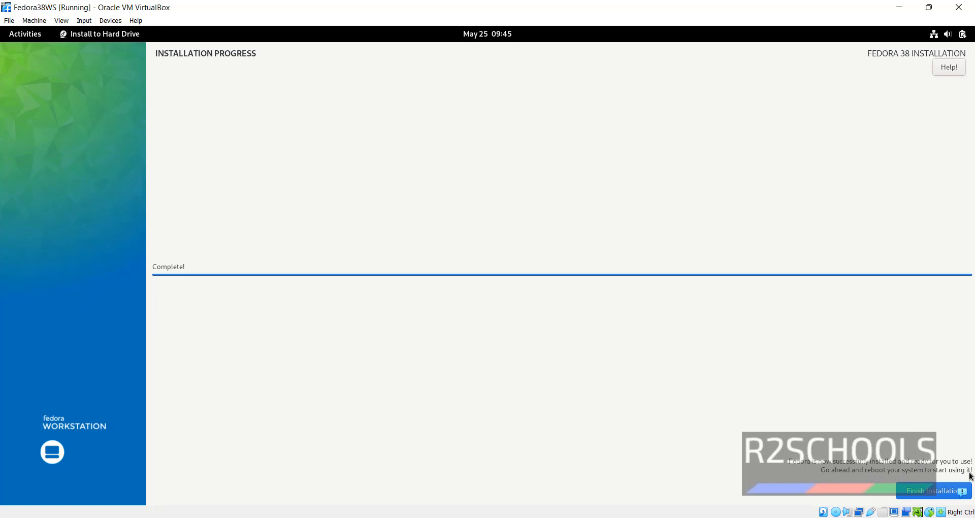
{"action": "mouse_move", "coordinate": [908, 213]}
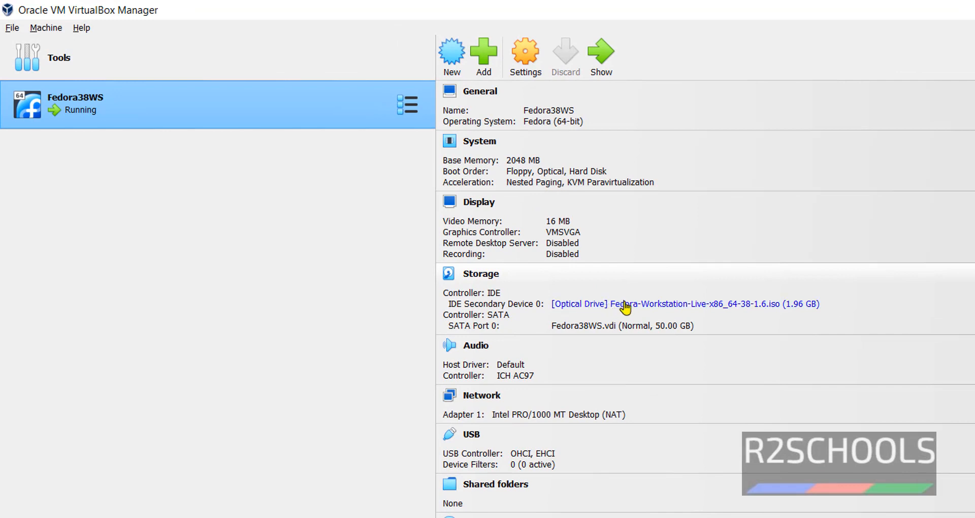
Eject the Fedora ISO from the VM's optical drive, forcing the unmount.
{"action": "left_click", "coordinate": [625, 304]}
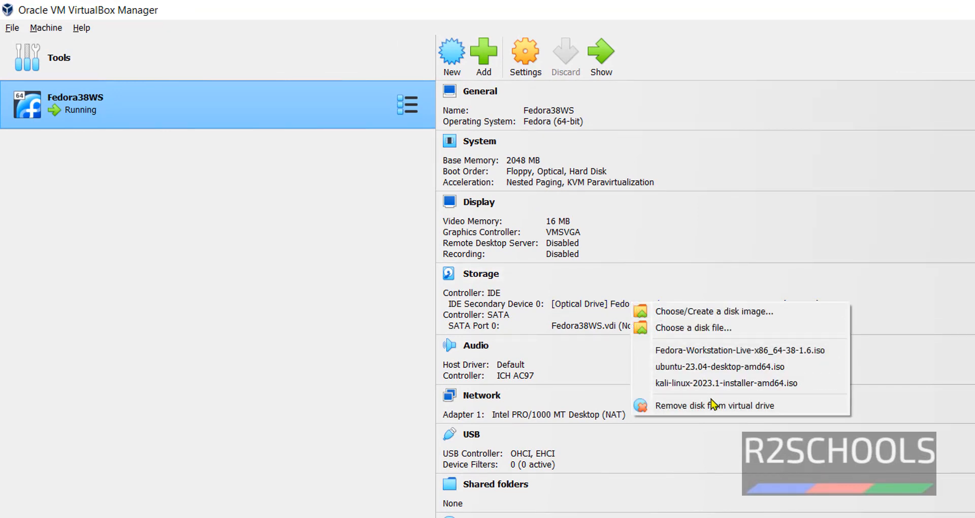
{"action": "mouse_move", "coordinate": [714, 406]}
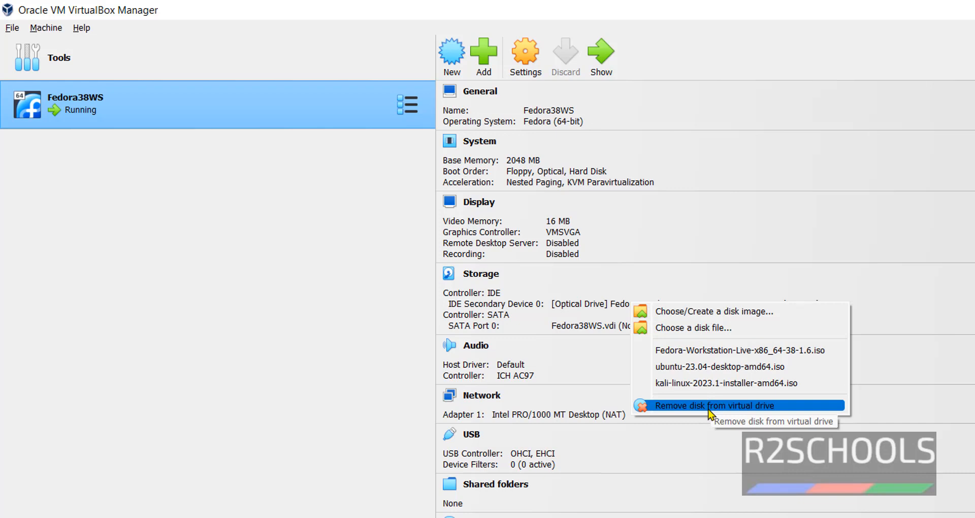
{"action": "left_click", "coordinate": [714, 405]}
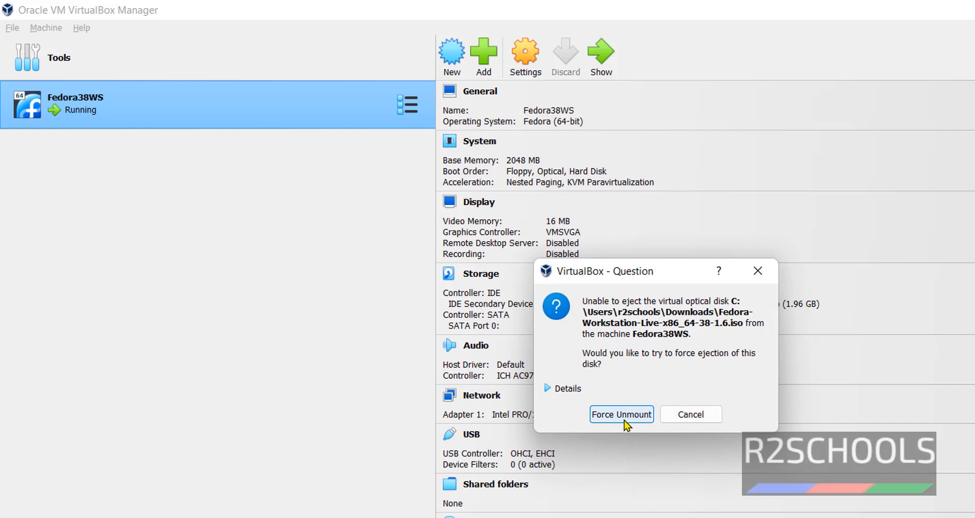
{"action": "left_click", "coordinate": [620, 414]}
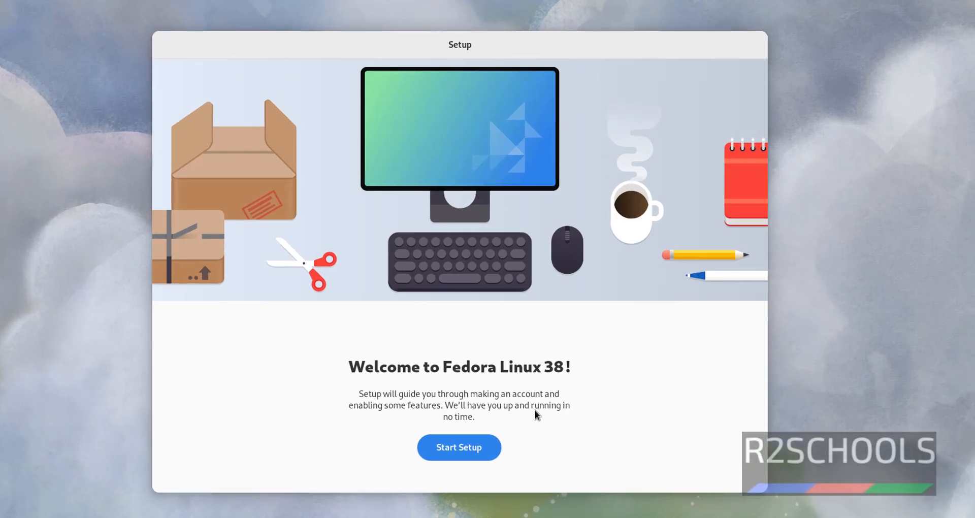
{"action": "mouse_move", "coordinate": [459, 448]}
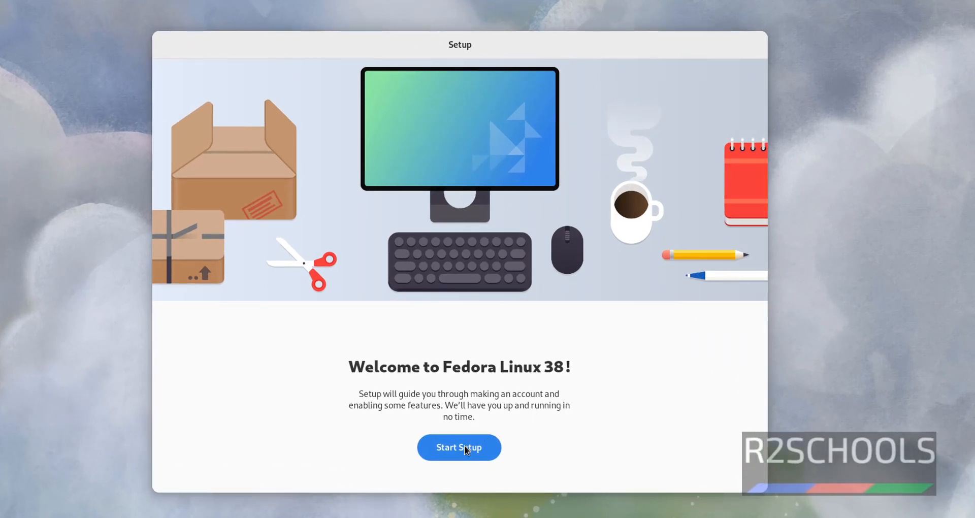
Start setup, disable automatic problem reporting, skip third-party repositories and online accounts.
{"action": "left_click", "coordinate": [459, 447]}
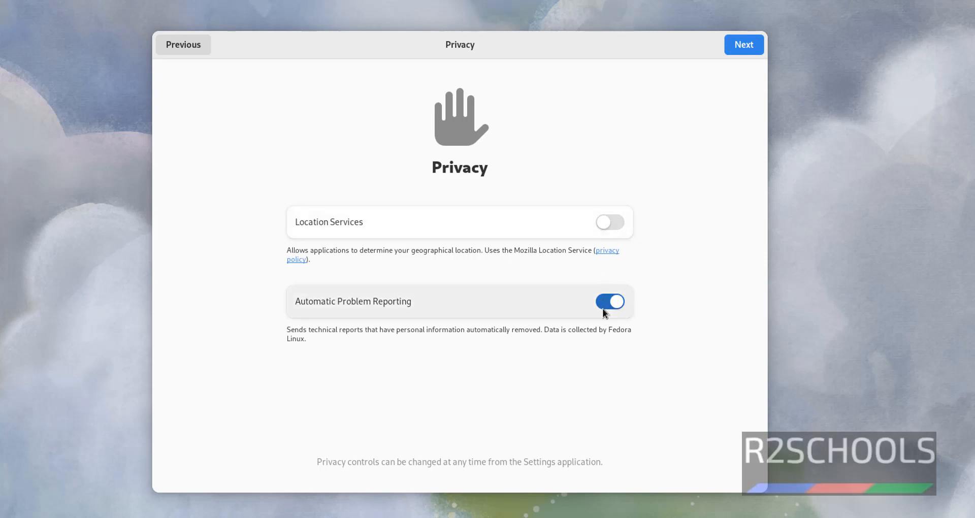
{"action": "left_click", "coordinate": [609, 301]}
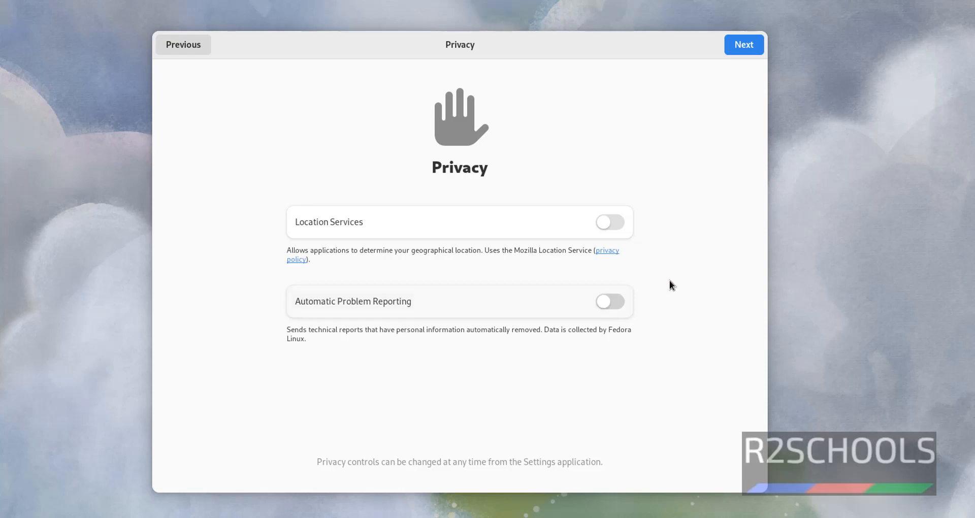
{"action": "left_click", "coordinate": [743, 44]}
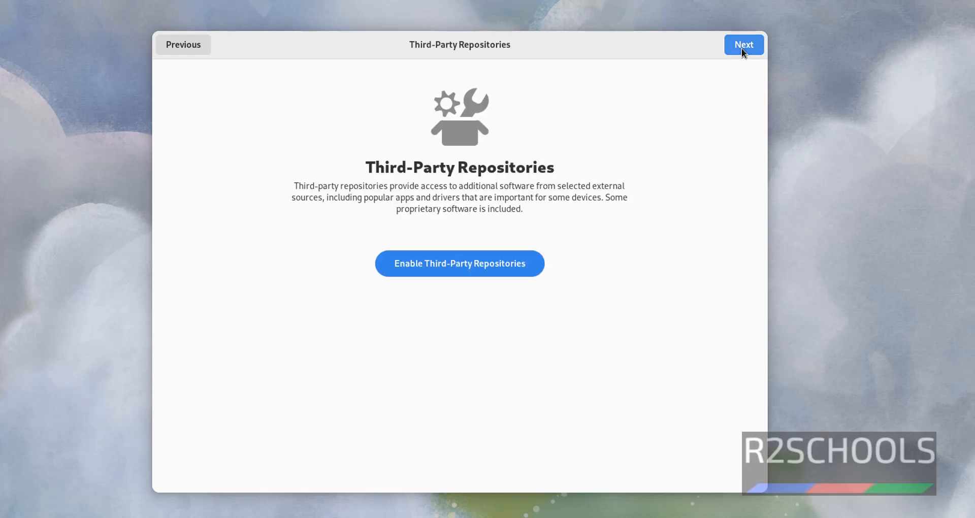
{"action": "mouse_move", "coordinate": [529, 276]}
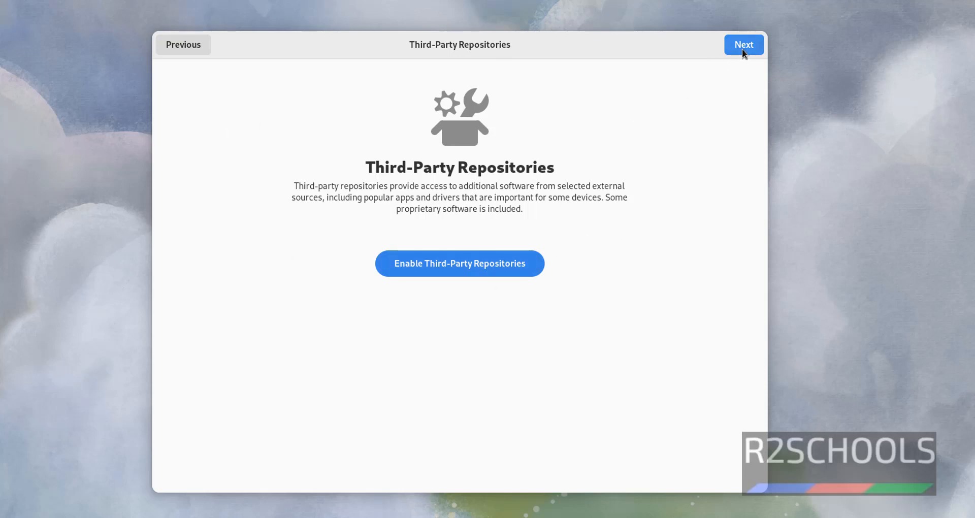
{"action": "left_click", "coordinate": [743, 44]}
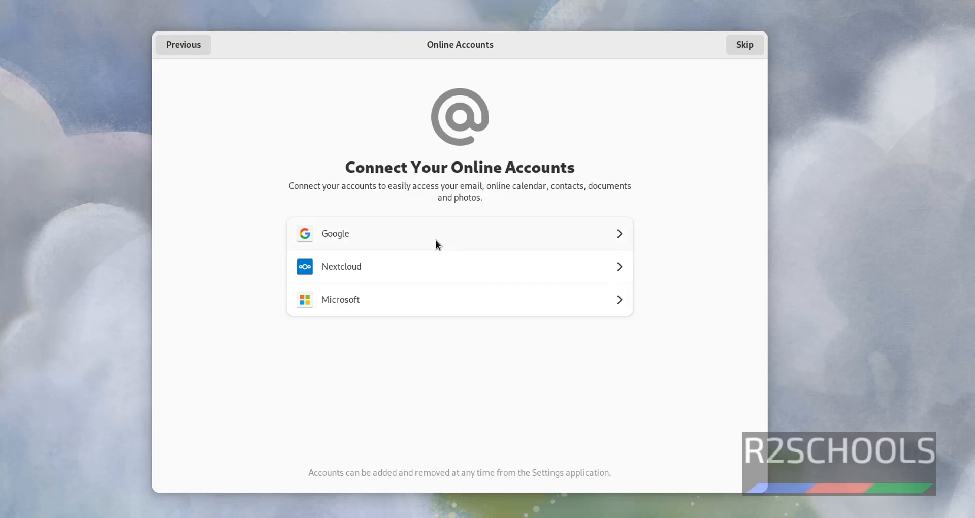
{"action": "mouse_move", "coordinate": [611, 167]}
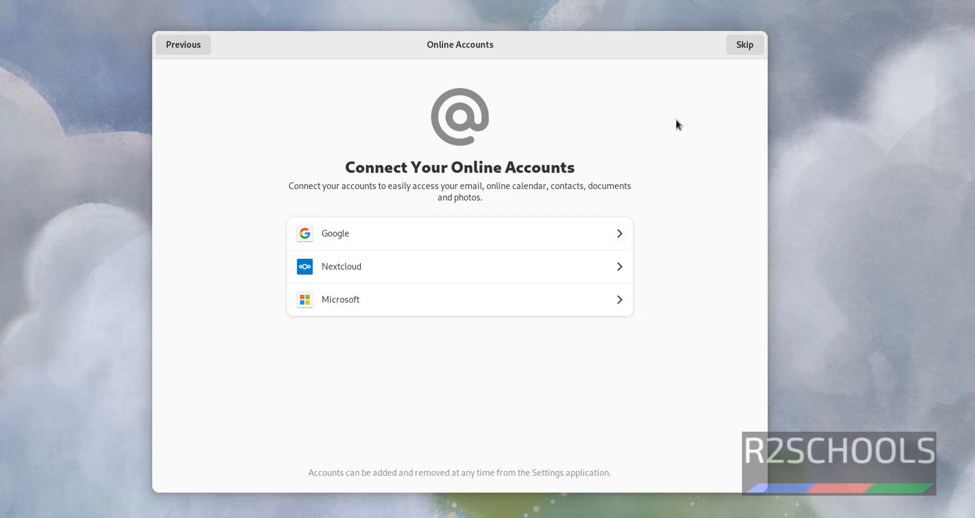
{"action": "mouse_move", "coordinate": [734, 66]}
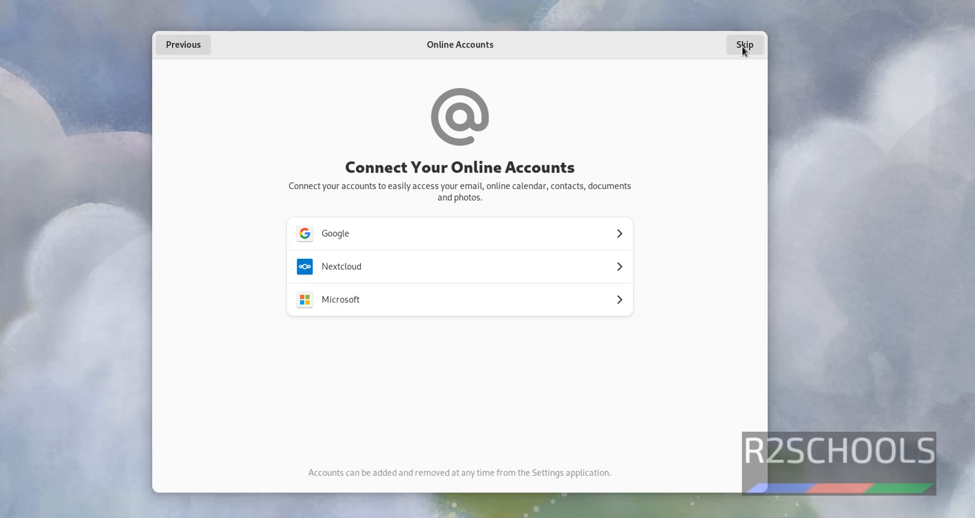
{"action": "left_click", "coordinate": [743, 44]}
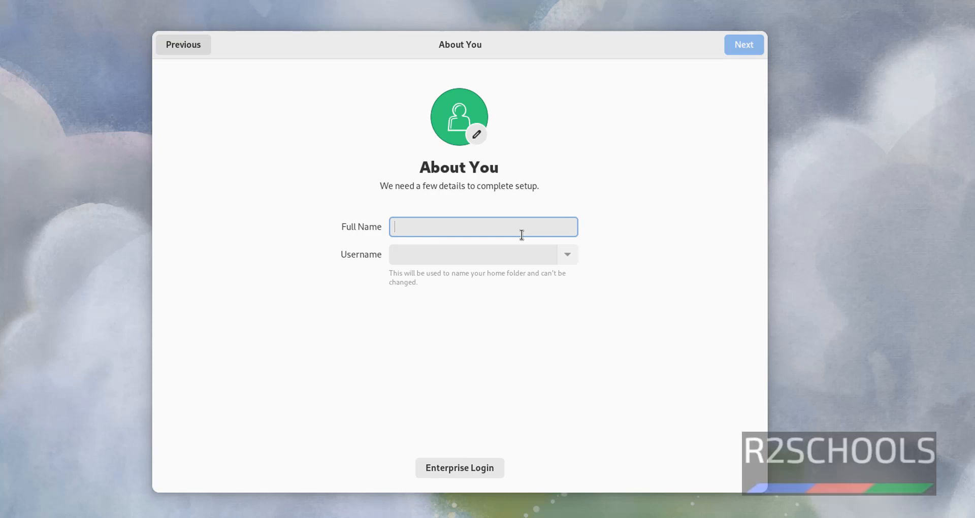
Create the r2schools user with its full name and password, then start using Fedora Linux.
{"action": "type", "text": "administ"}
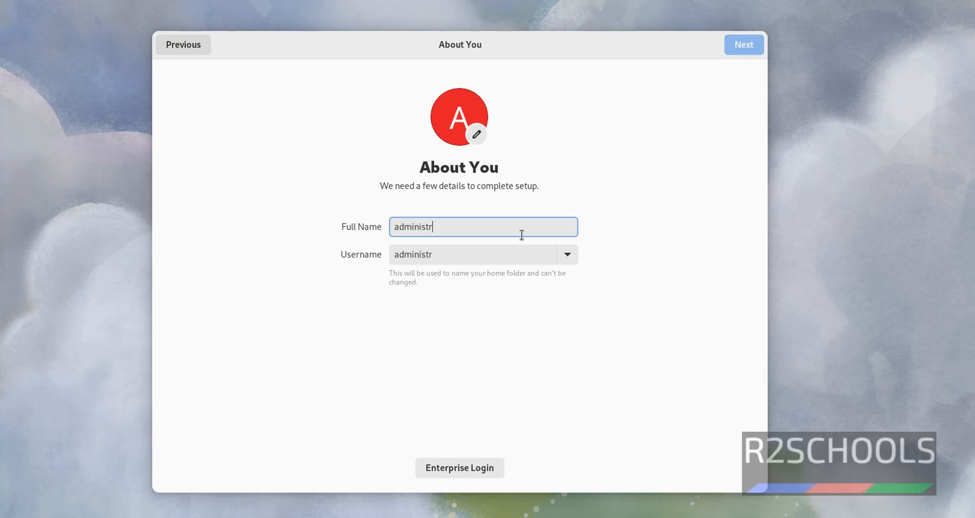
{"action": "type", "text": "r2schools"}
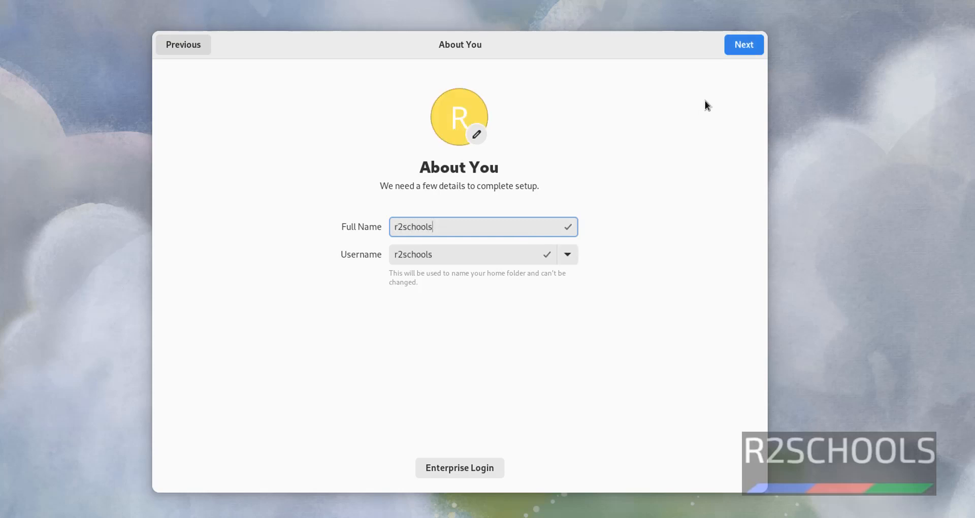
{"action": "left_click", "coordinate": [743, 44]}
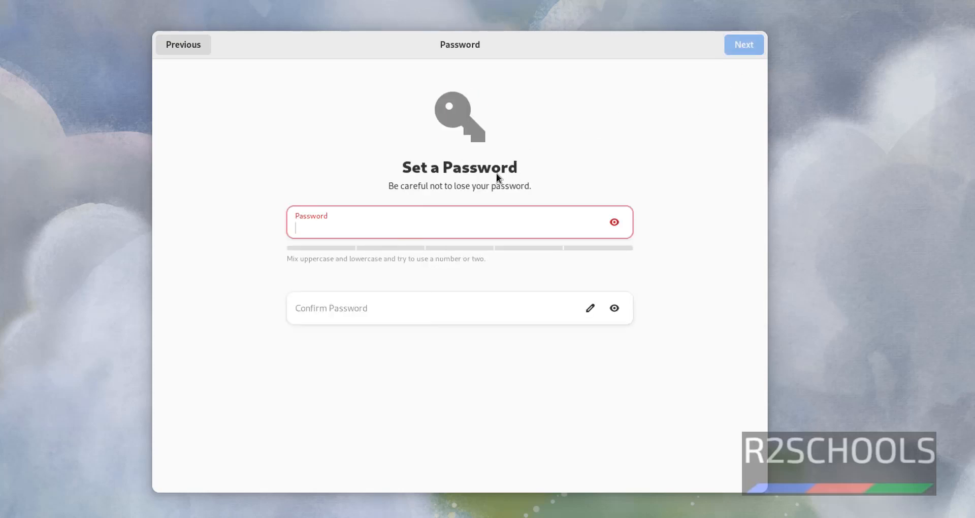
{"action": "type", "text": "••"}
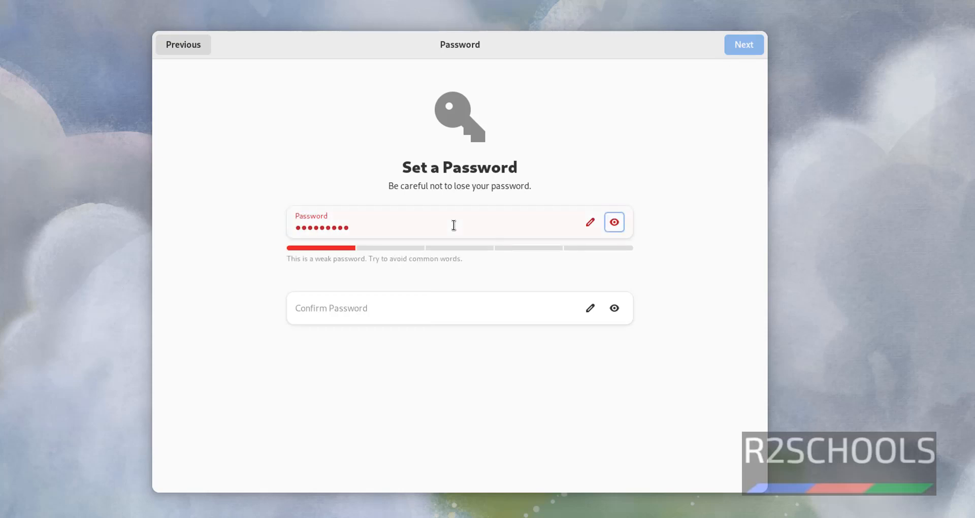
{"action": "type", "text": "•••••"}
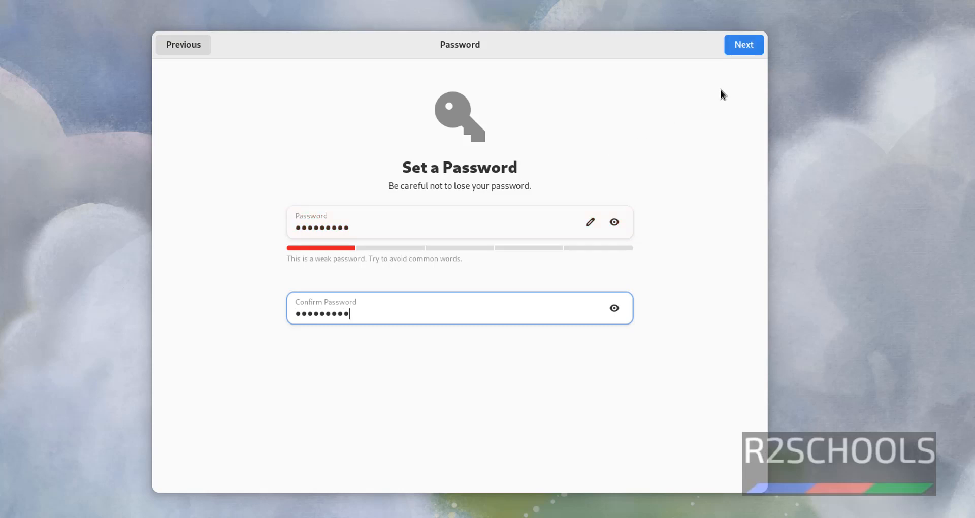
{"action": "left_click", "coordinate": [743, 44]}
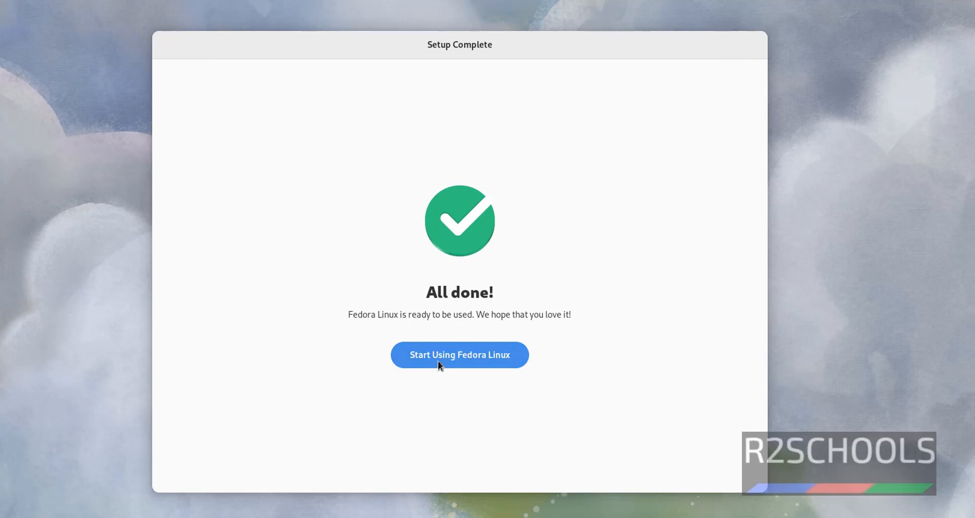
{"action": "left_click", "coordinate": [459, 354]}
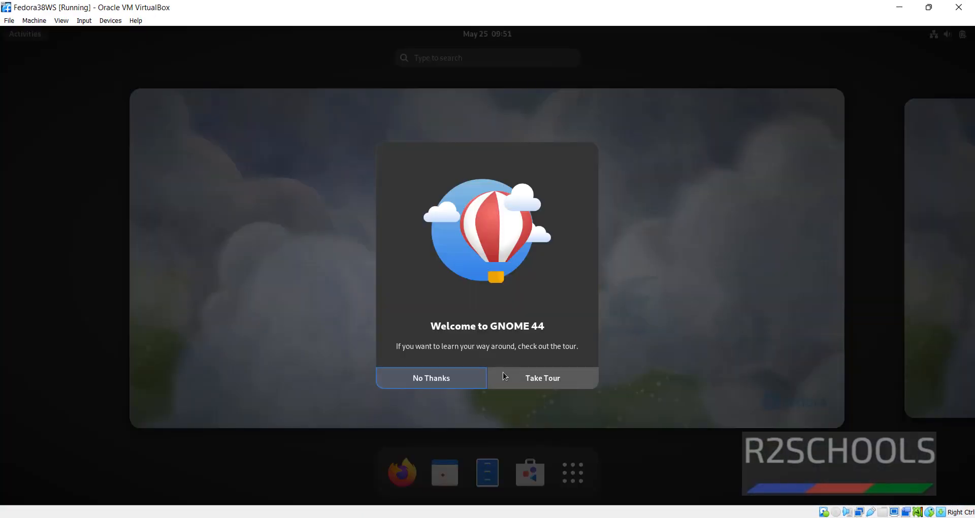
Decline the GNOME tour and launch Terminal by searching 'terminal' in Activities.
{"action": "left_click", "coordinate": [430, 377]}
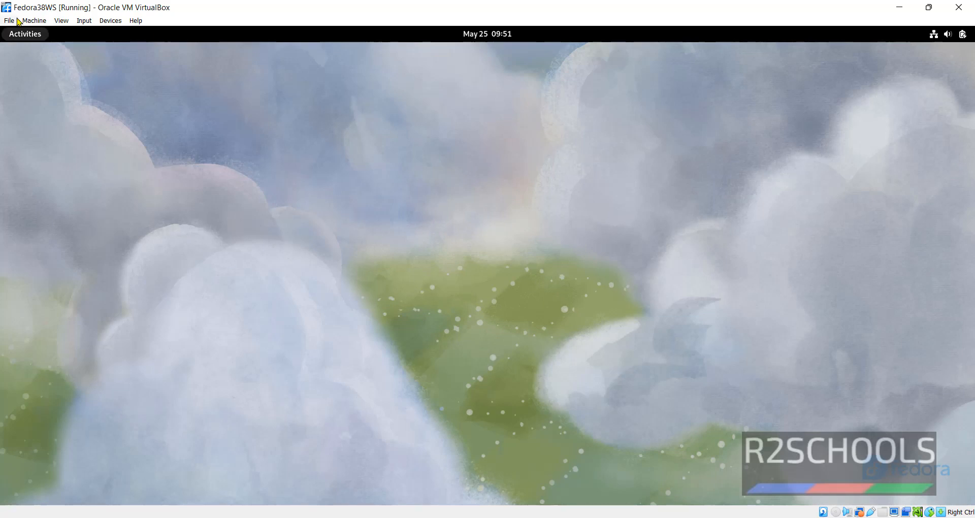
{"action": "left_click", "coordinate": [25, 33]}
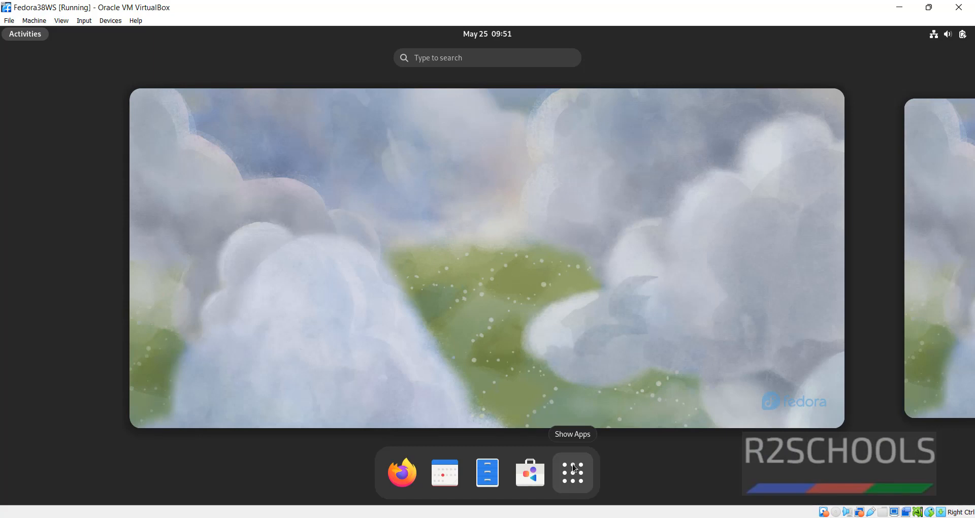
{"action": "left_click", "coordinate": [571, 471]}
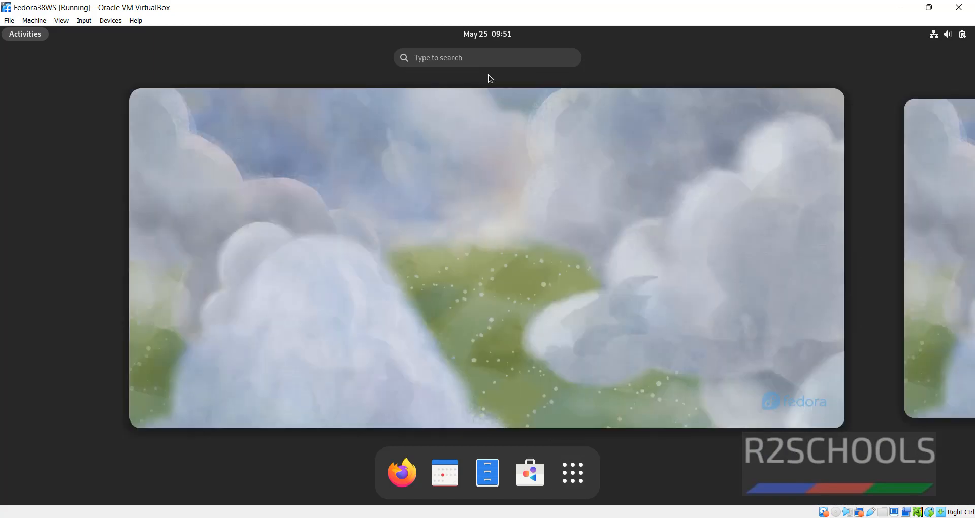
{"action": "left_click", "coordinate": [487, 58]}
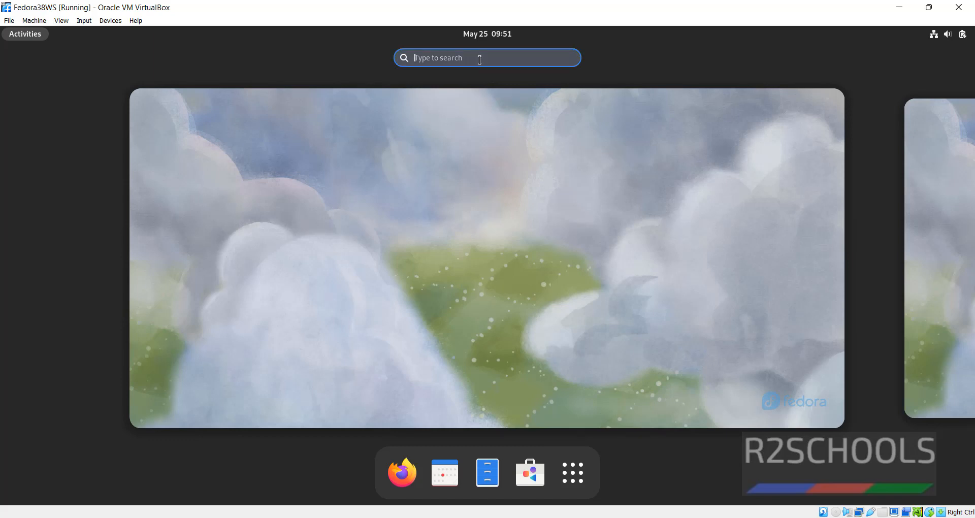
{"action": "type", "text": "terminal"}
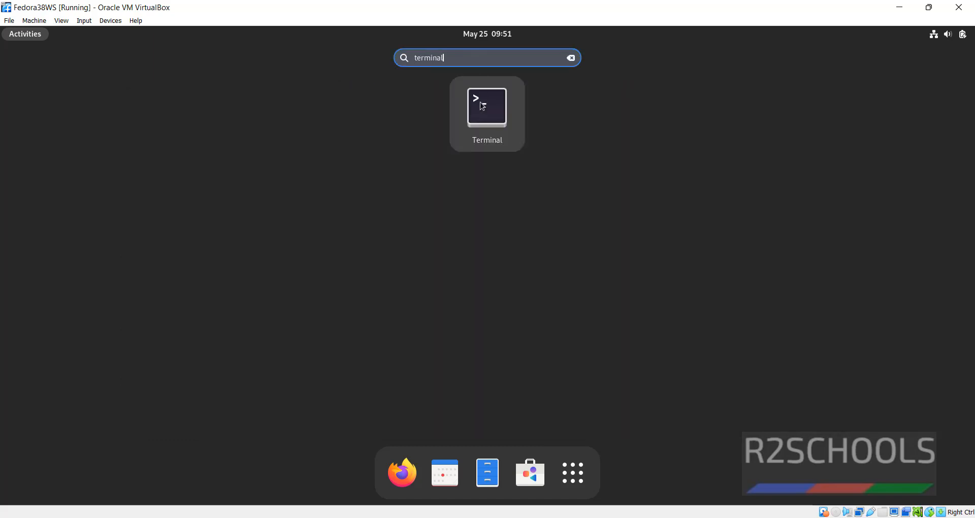
{"action": "left_click", "coordinate": [487, 105]}
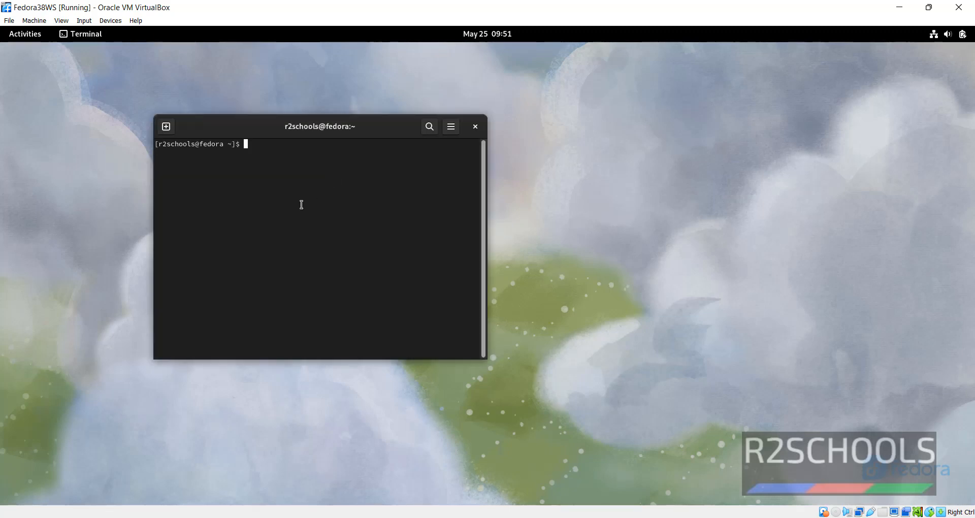
Run 'more /etc/os-release', highlight 'Workstation Edition', then quit the viewer with q.
{"action": "type", "text": "more"}
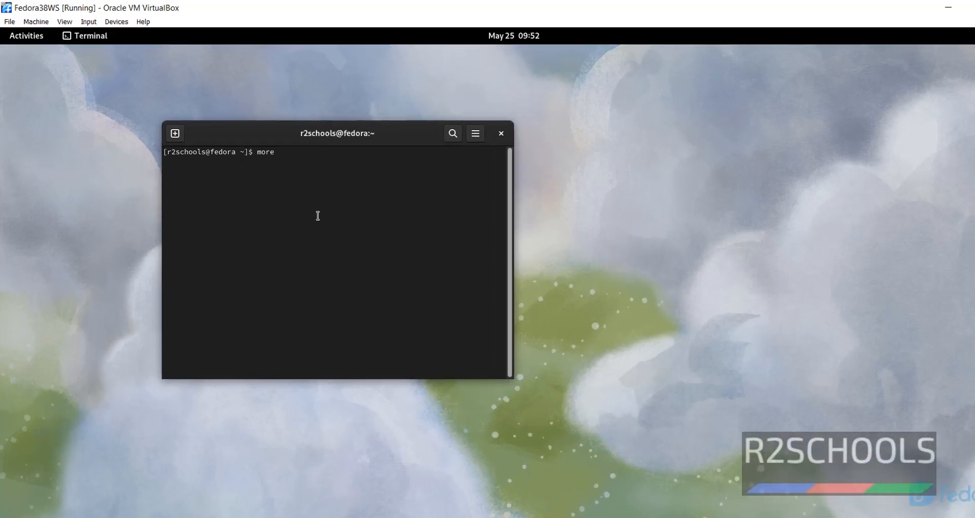
{"action": "type", "text": "/etc"}
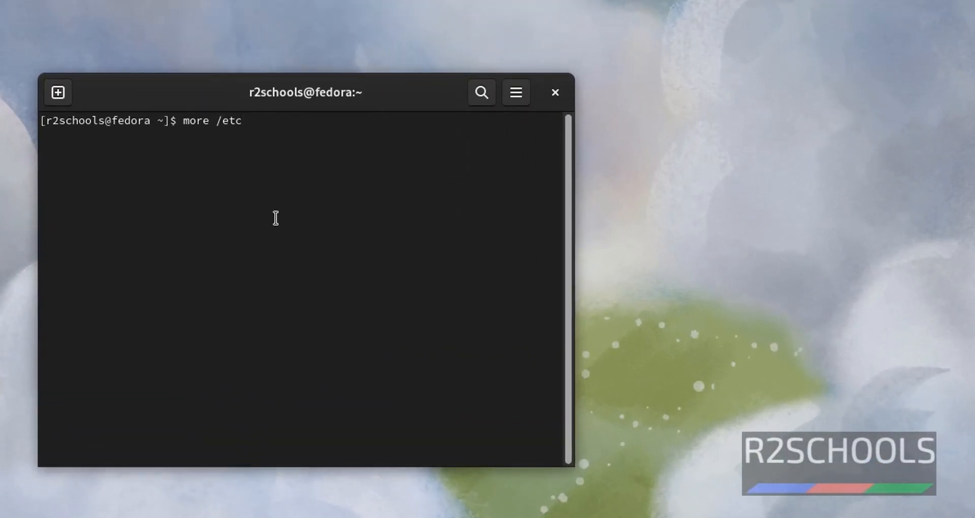
{"action": "type", "text": "/"}
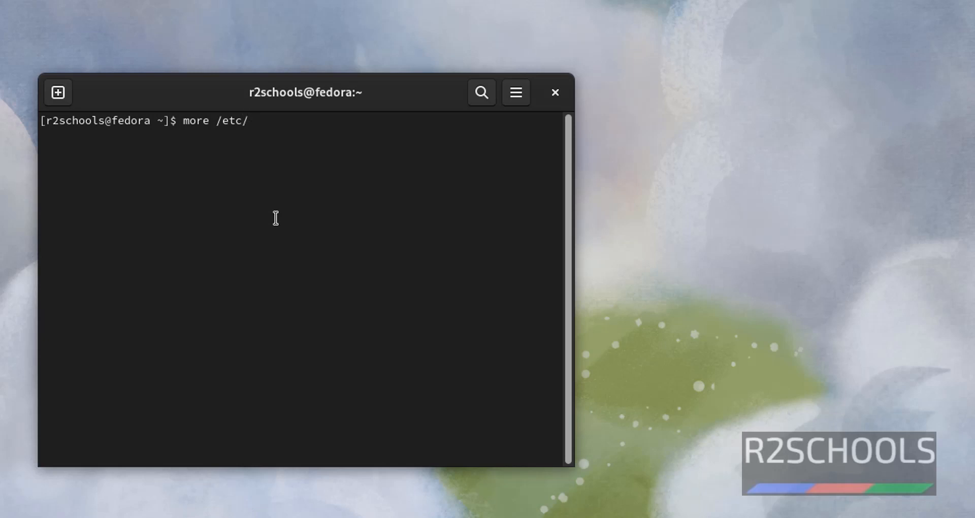
{"action": "type", "text": "os-rele"}
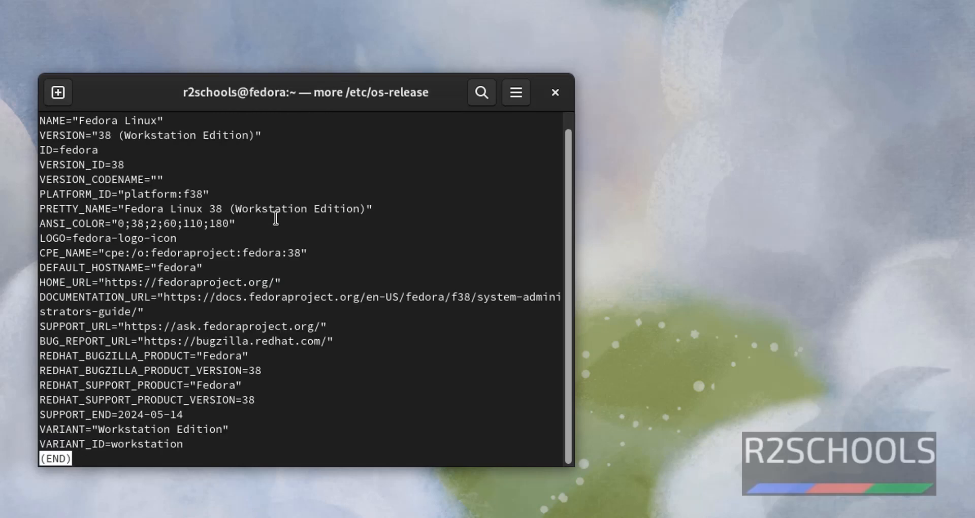
{"action": "mouse_move", "coordinate": [94, 136]}
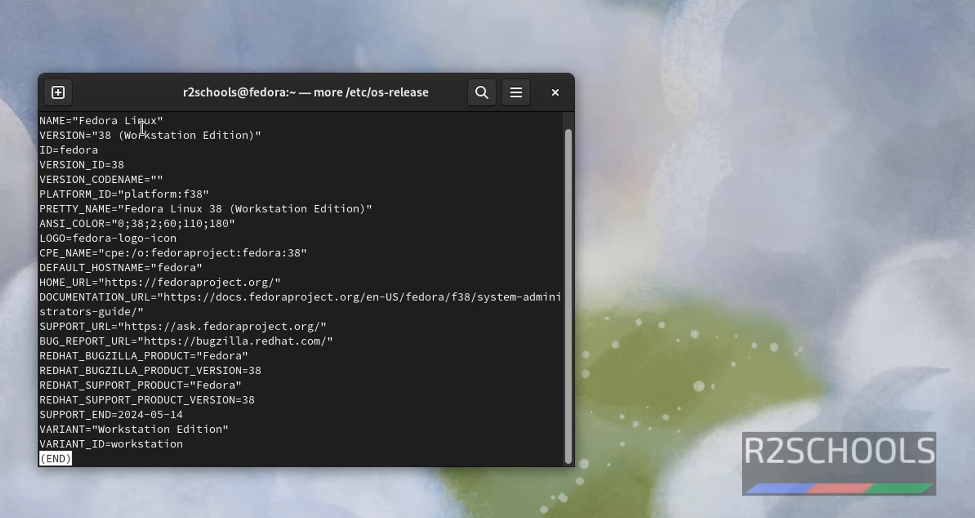
{"action": "double_click", "coordinate": [103, 135]}
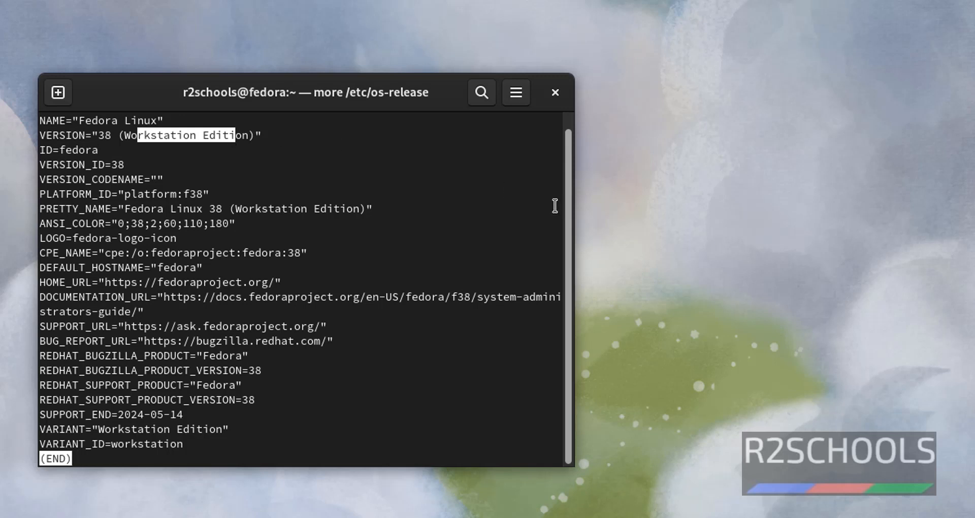
{"action": "key", "text": "q"}
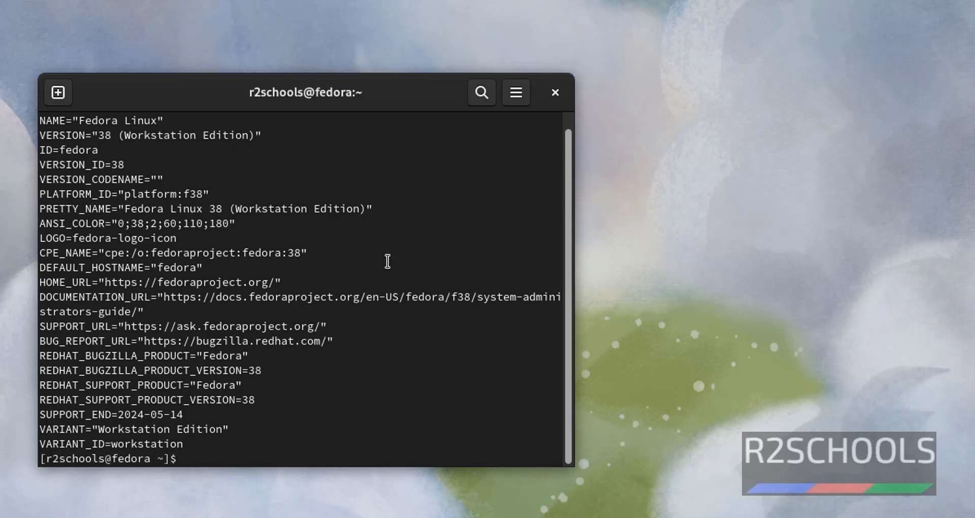